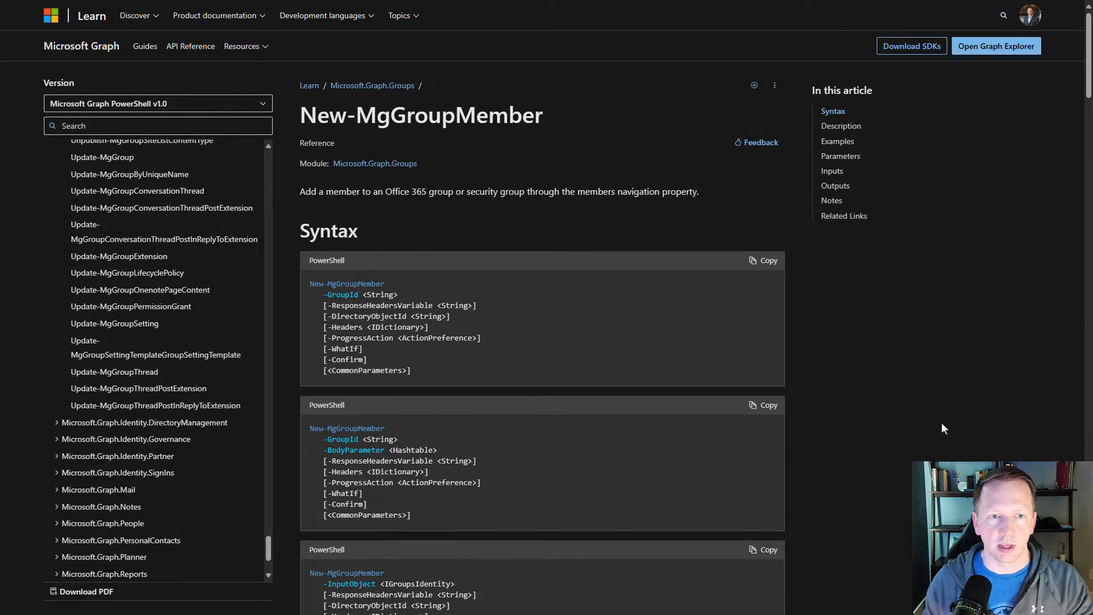
# - Run Add-GroupMember.ps1 with -UserName jbrown -GroupName mygroup -GroupId 9384950, echoing all three values
pyautogui.scroll(-3)
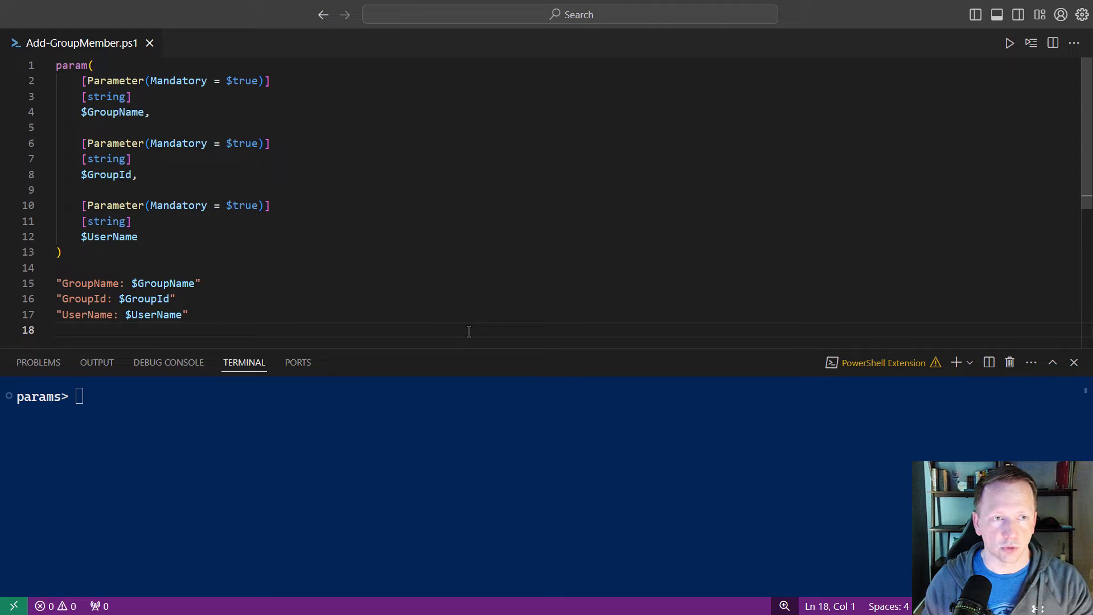
pyautogui.write('Add-GroupMember -UserName jbrown -GroupId f4q234fawer')
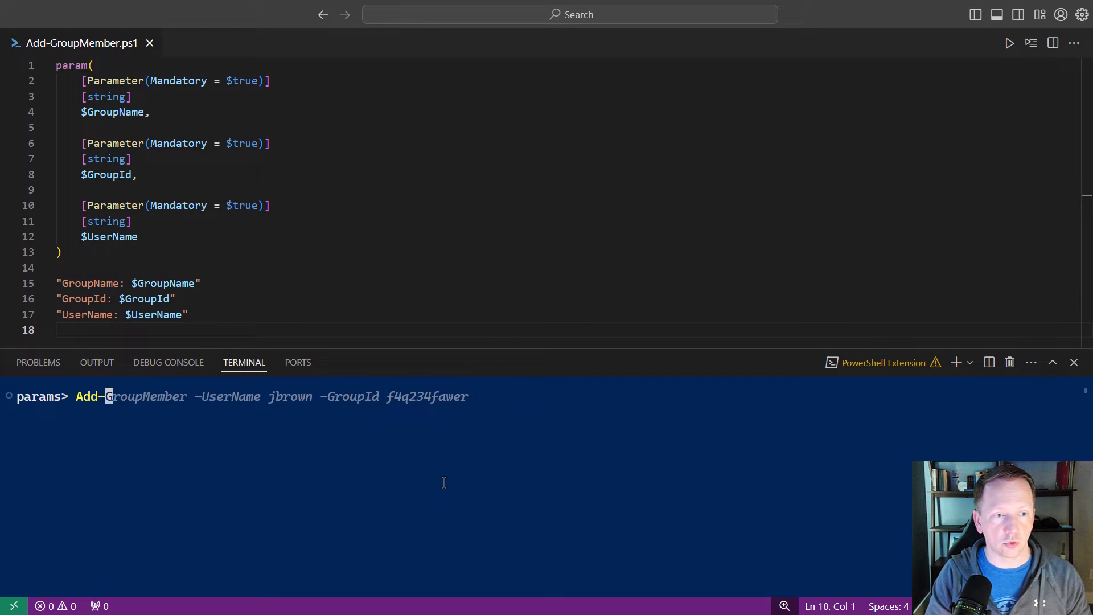
pyautogui.write('.\\Add-GroupMember.ps1 -UserName jbrown -GroupName mygroup -GroupId 9384950')
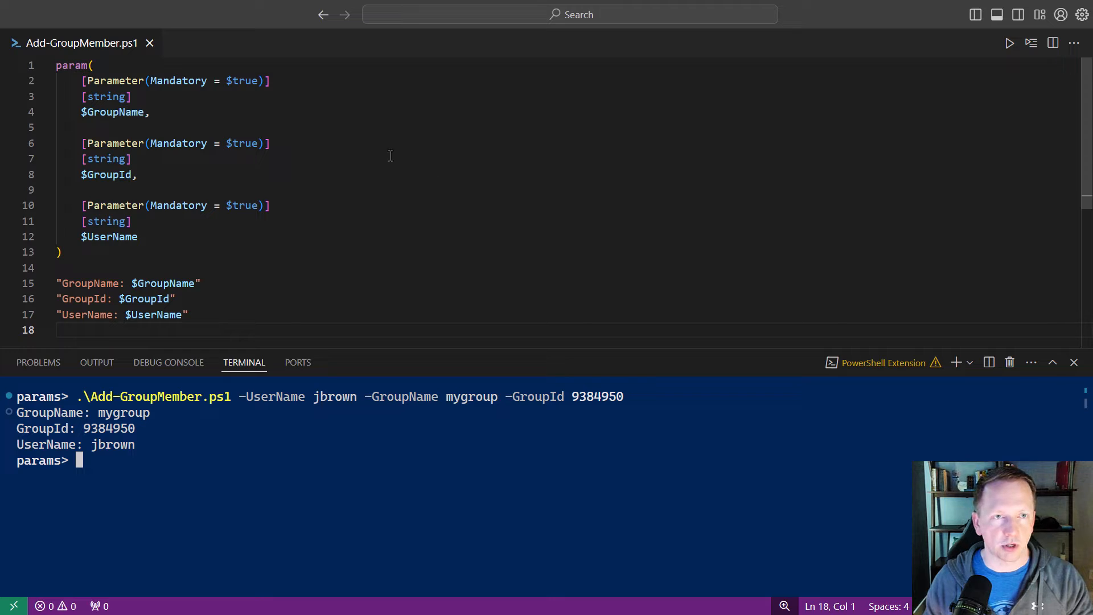
# - Make GroupName mandatory with ParameterSetName 'Name' in place of Mandatory = $true
pyautogui.doubleClick(243, 80)
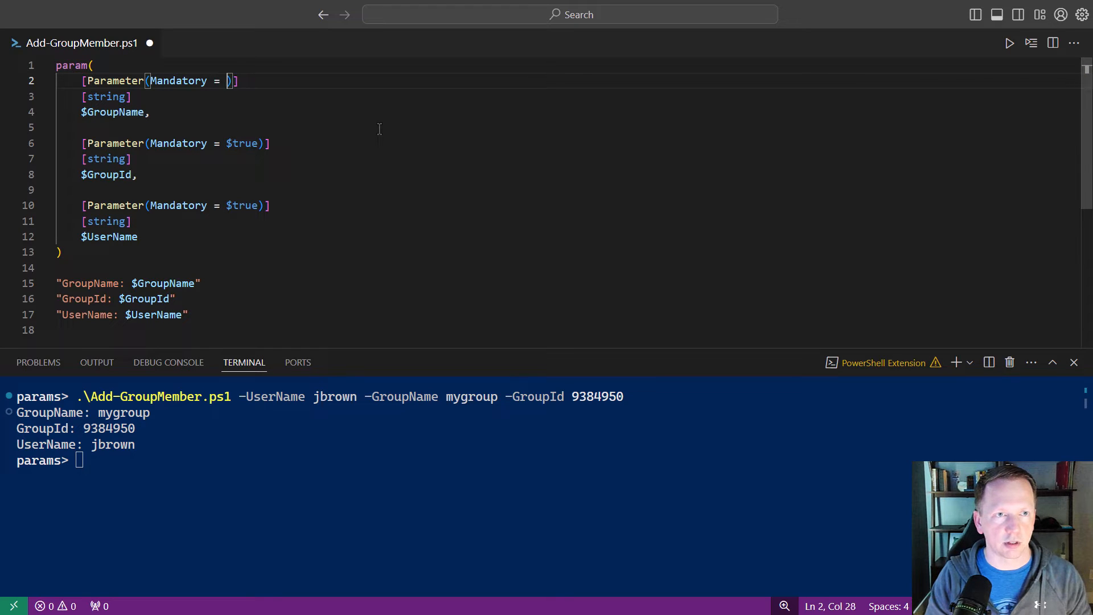
pyautogui.write(',')
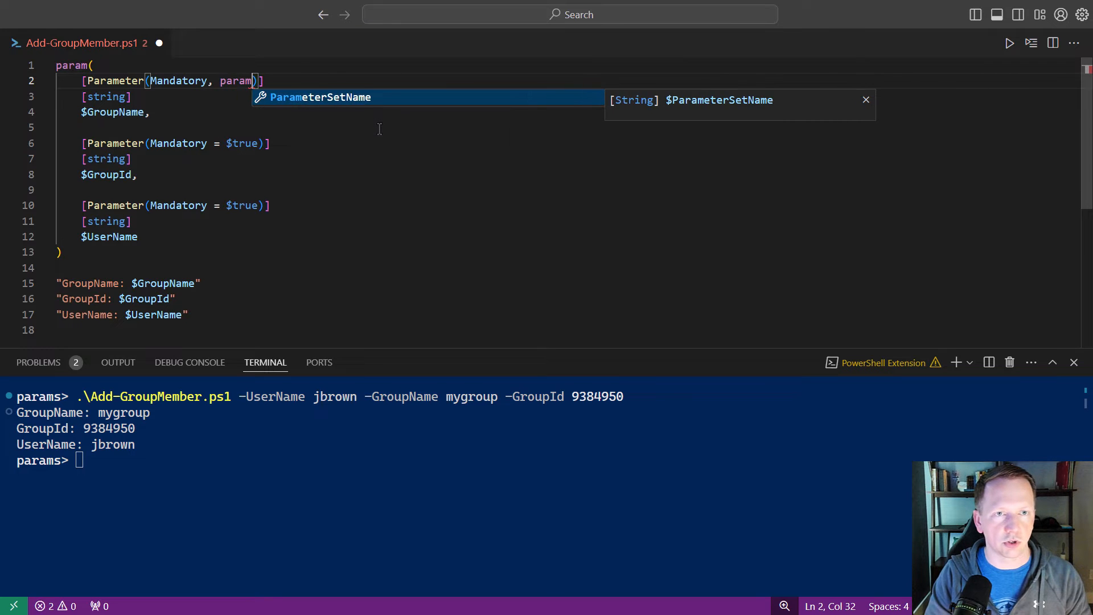
pyautogui.press('Tab')
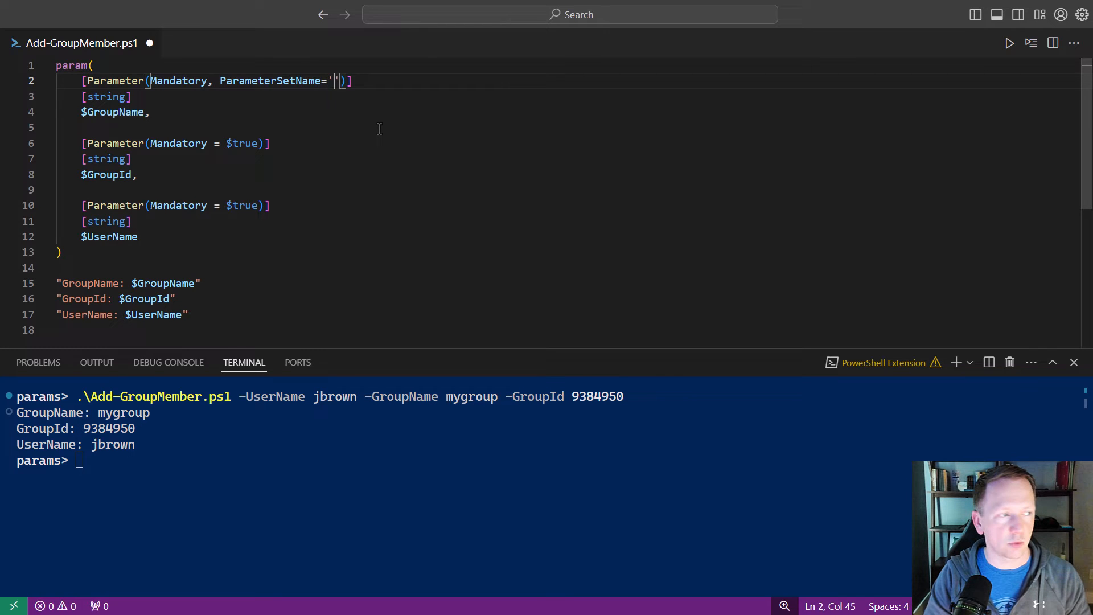
pyautogui.write('N')
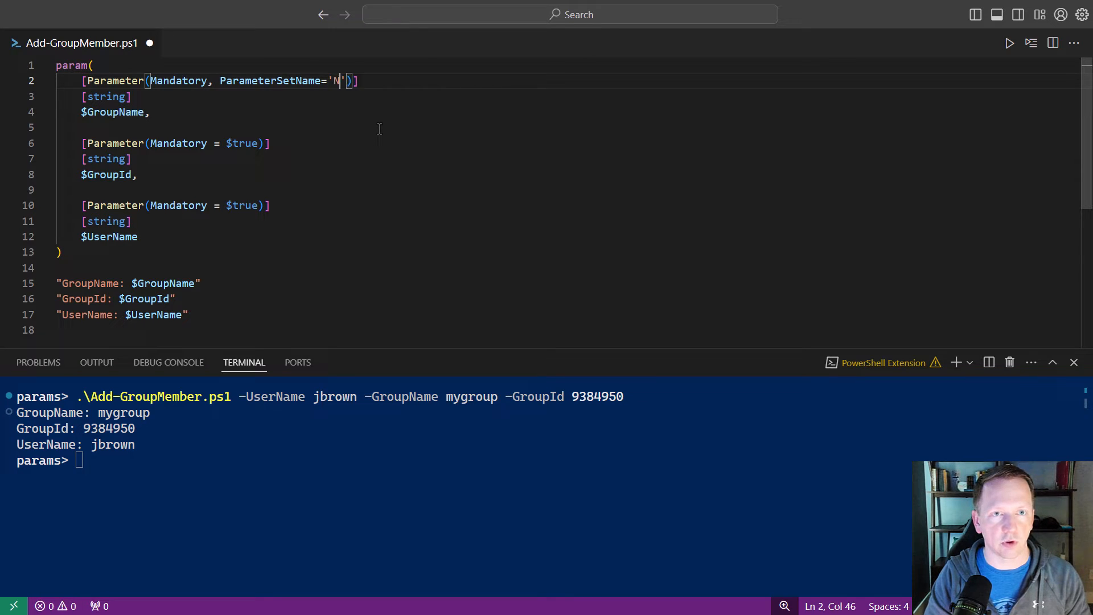
pyautogui.write('ame')
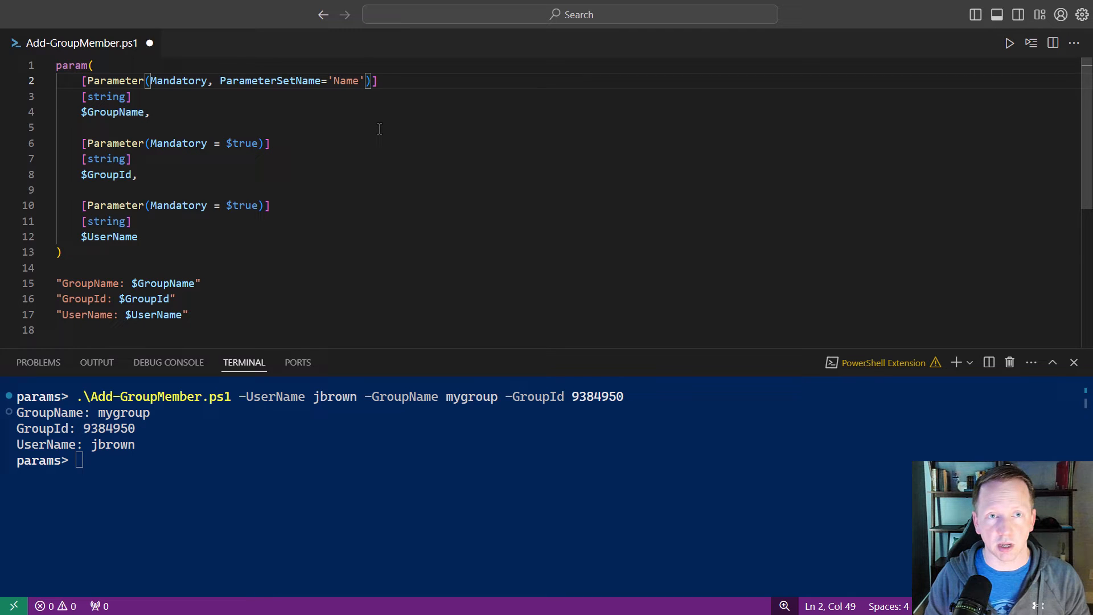
# - Make GroupId mandatory with ParameterSetName 'Id' the same way
pyautogui.doubleClick(242, 144)
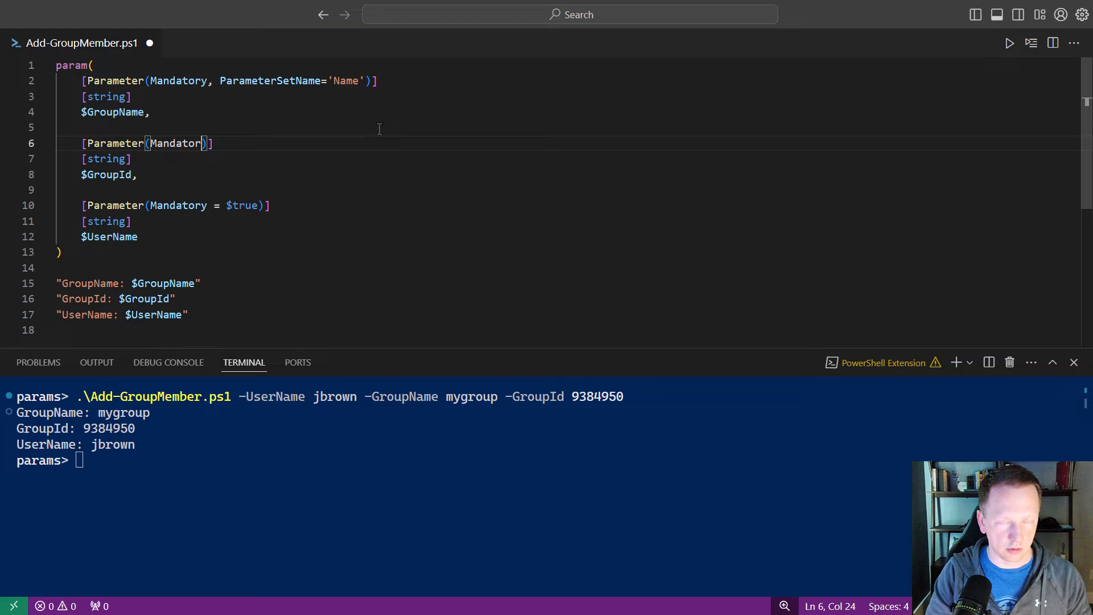
pyautogui.write(", ParameterSetName='Id")
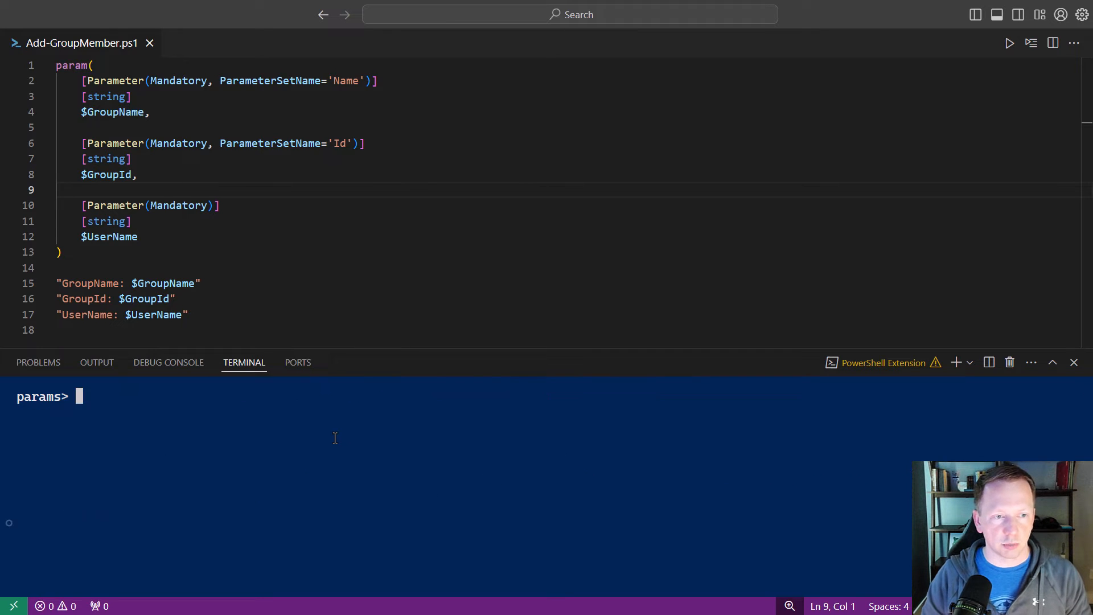
# - Run the script with -GroupName, with -GroupId afwfaw, then with only -UserName to hit the resolution error
pyautogui.write('.\\Add-GroupMember.ps1 -UserName jbrown -GroupName mygroup -GroupId 9384950')
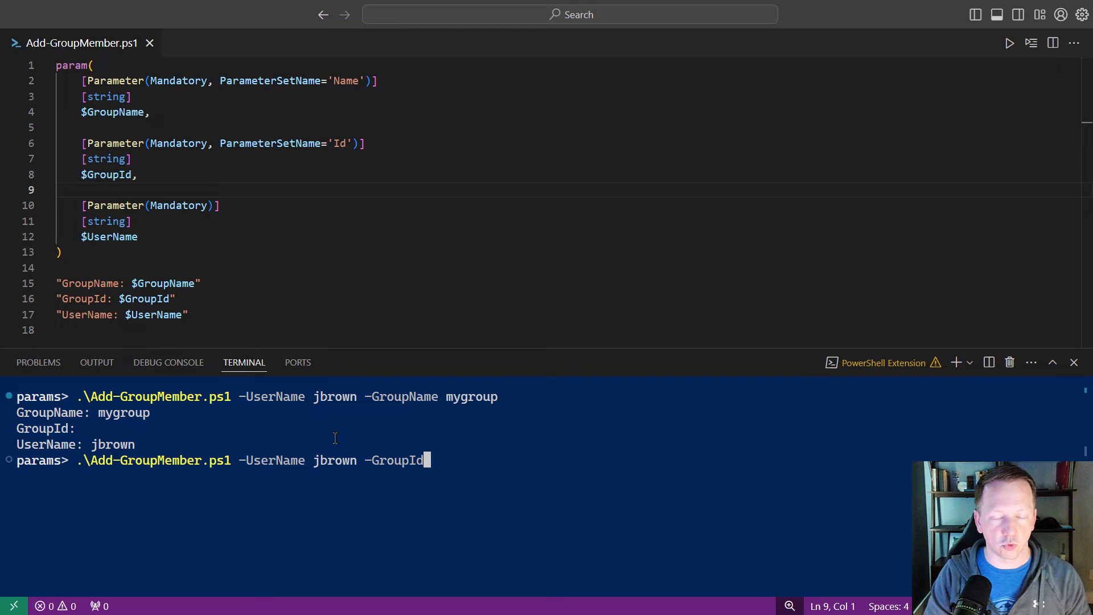
pyautogui.write('afwfaw')
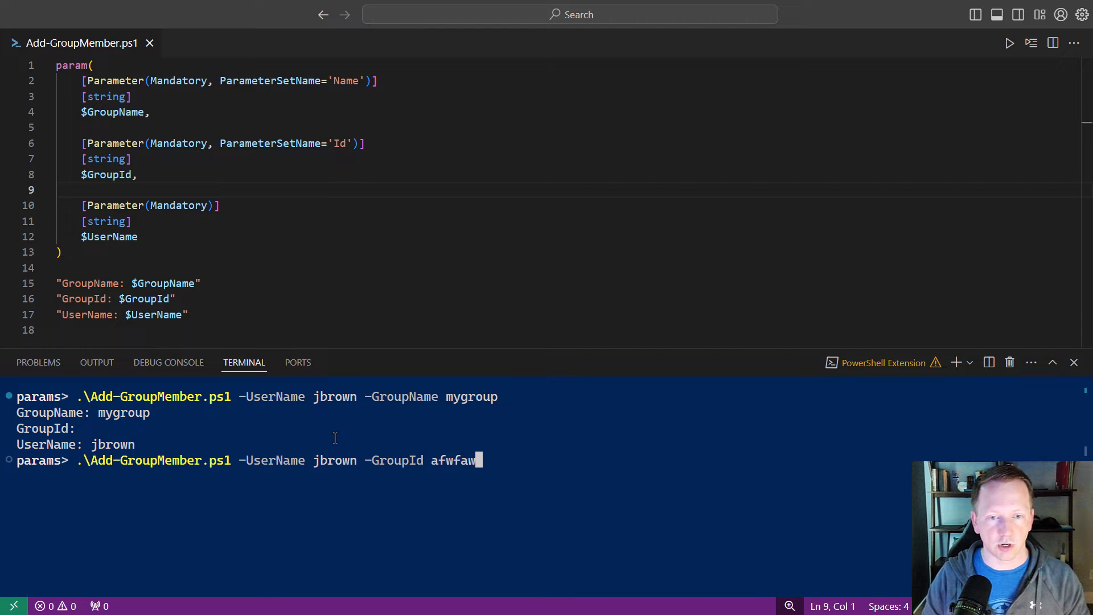
pyautogui.press('Enter')
pyautogui.write('.\\Add-GroupMember.ps1 -UserName jbrown')
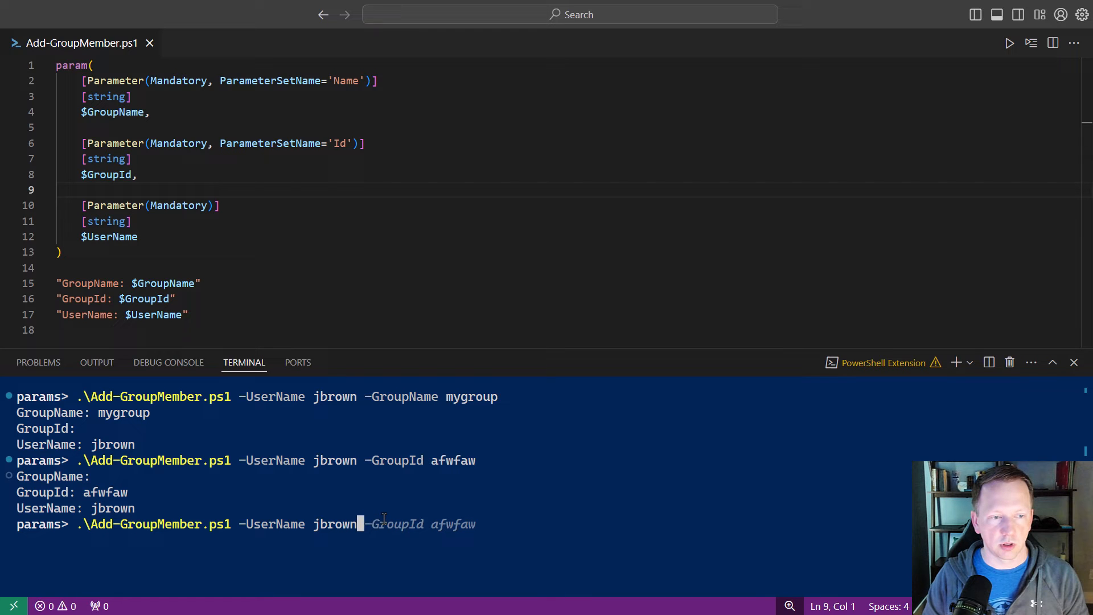
pyautogui.press('Enter')
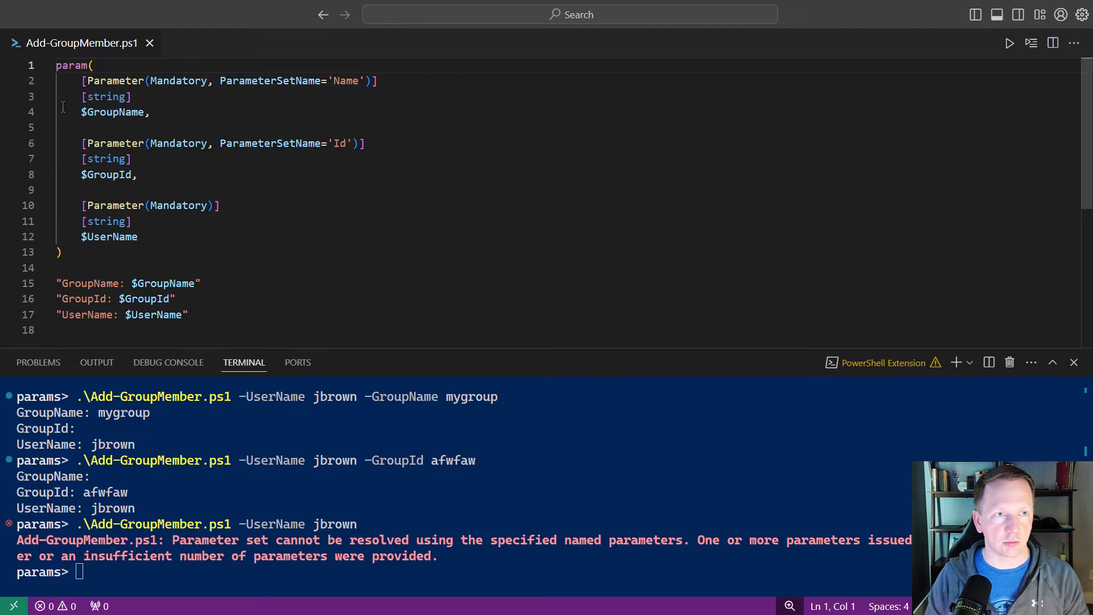
# - Add [CmdletBinding(DefaultParameterSetName='Id')] above the param block
pyautogui.write('[')
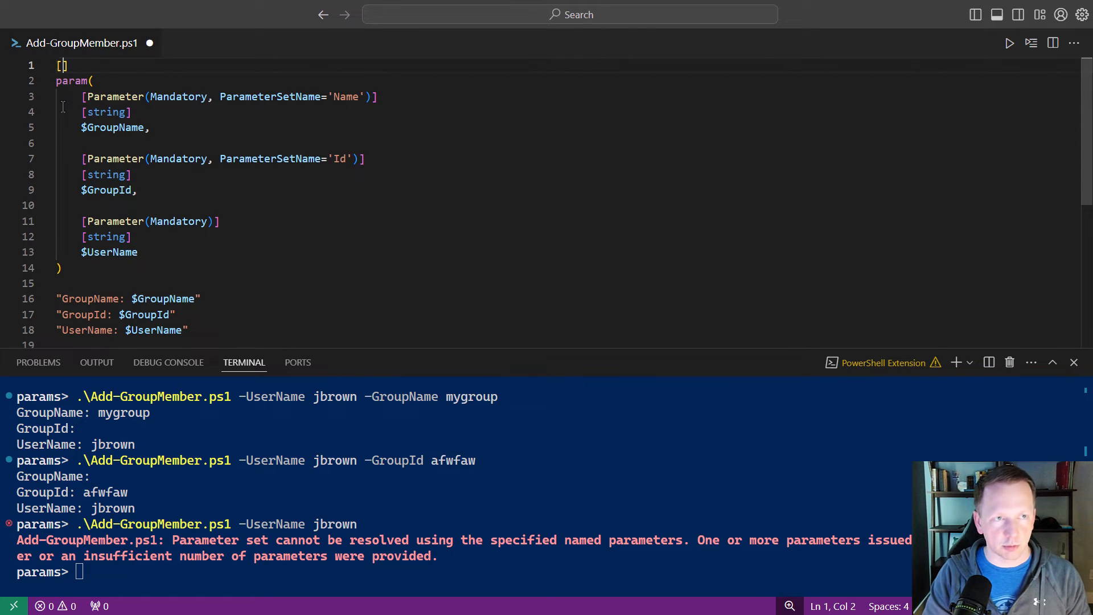
pyautogui.write('cmdletBinding(')
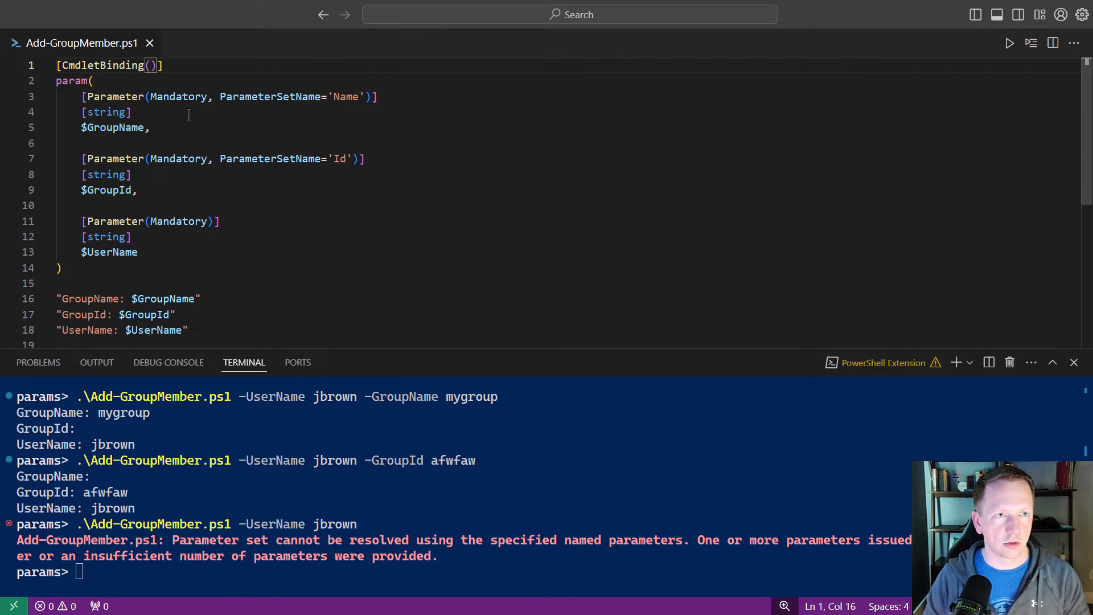
pyautogui.write('def')
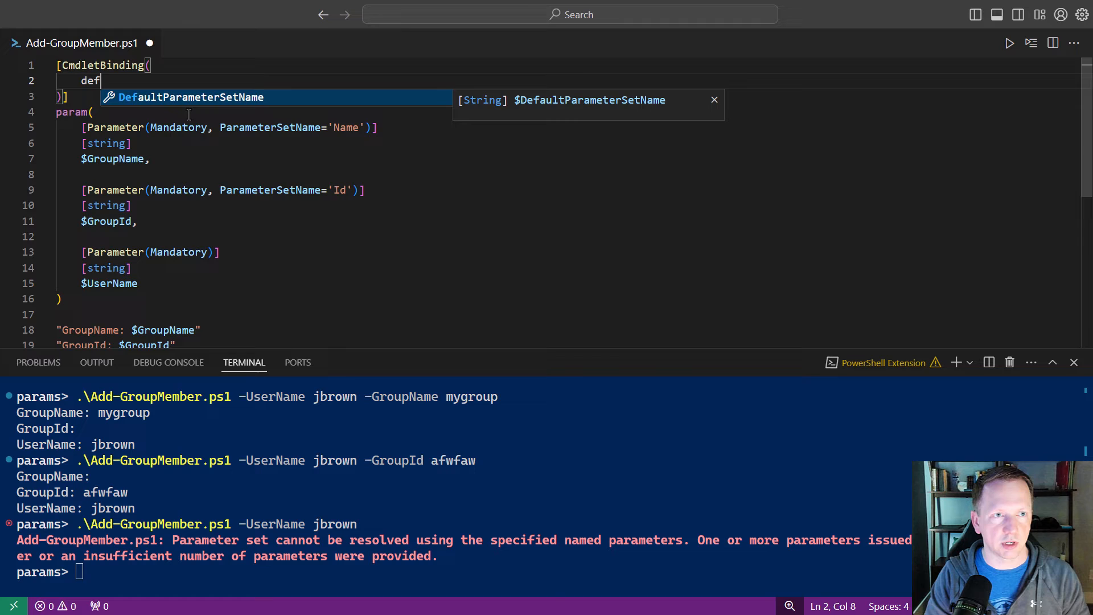
pyautogui.press('Tab')
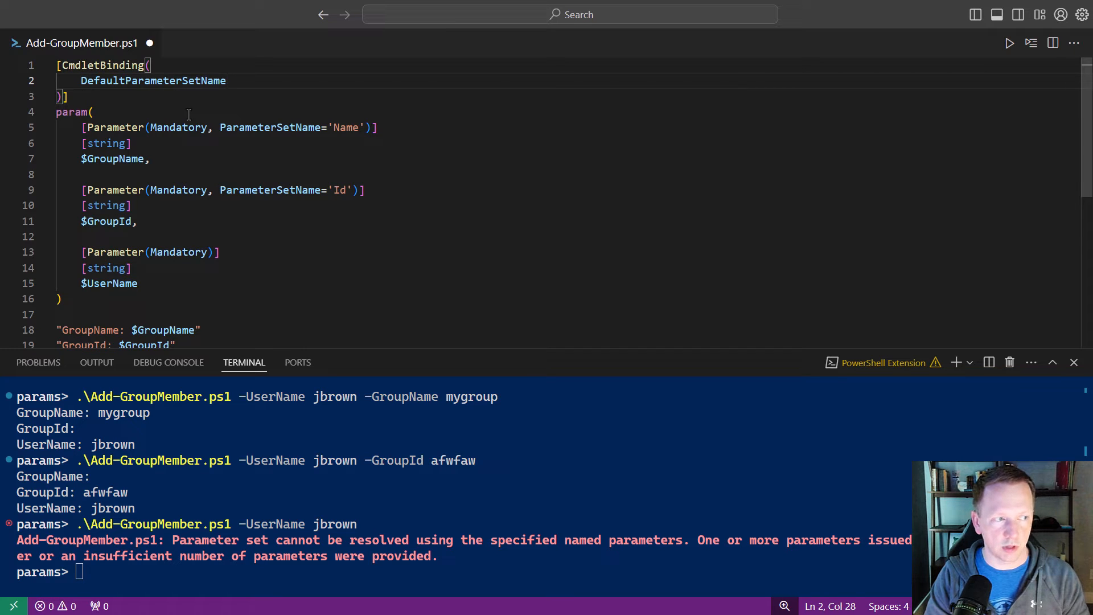
pyautogui.write("=''")
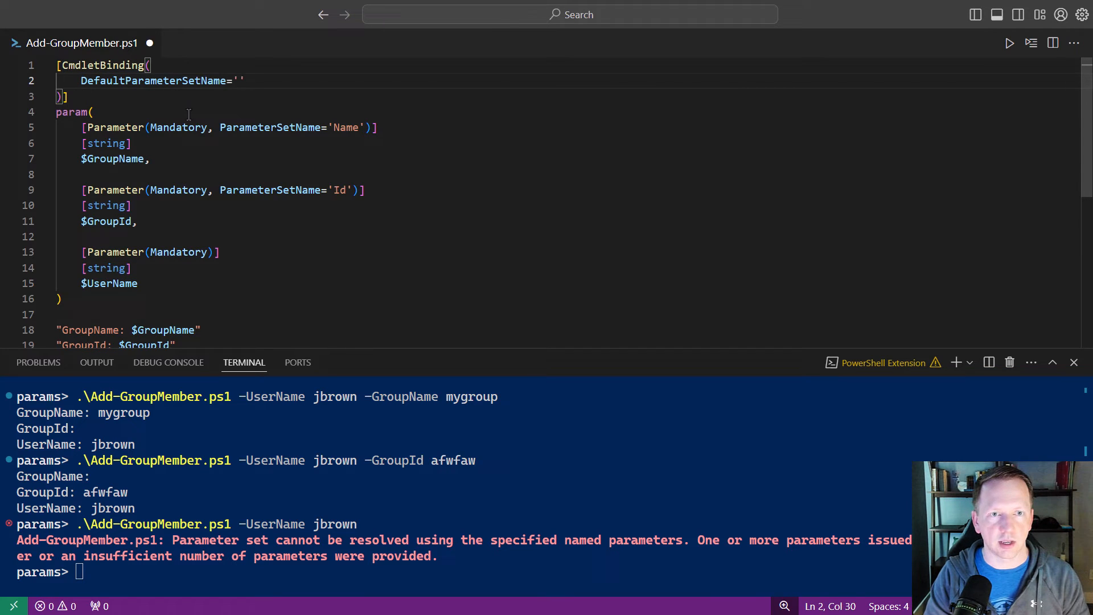
pyautogui.write('Id')
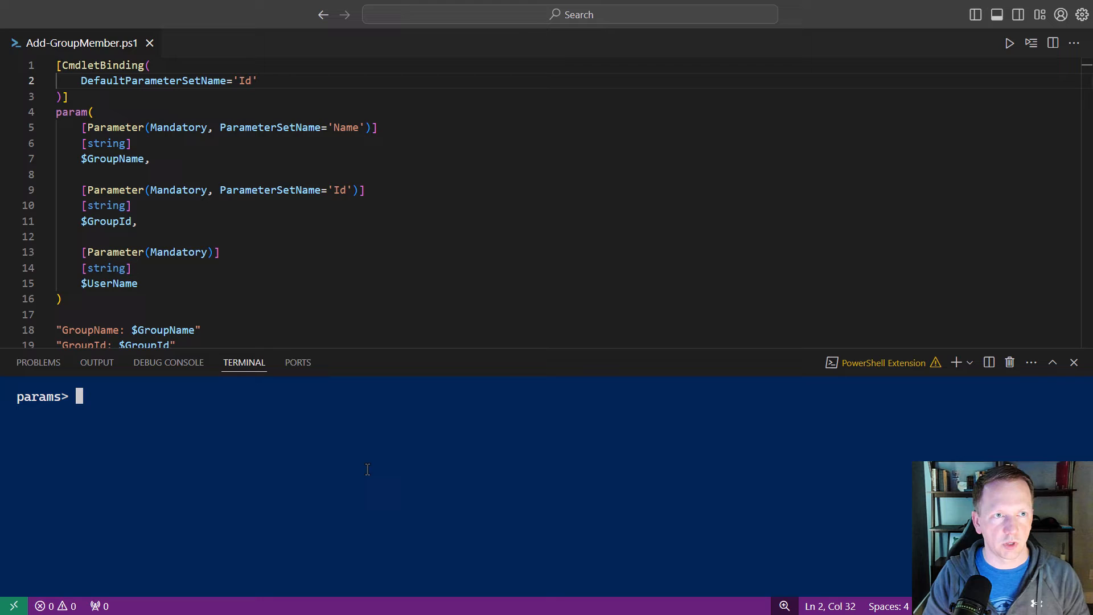
# - Run .\Add-GroupMember.ps1 -UserName jbrown and enter a GroupId value at the prompt
pyautogui.write('.\\Add-GroupMember.ps1 -UserName jbrown')
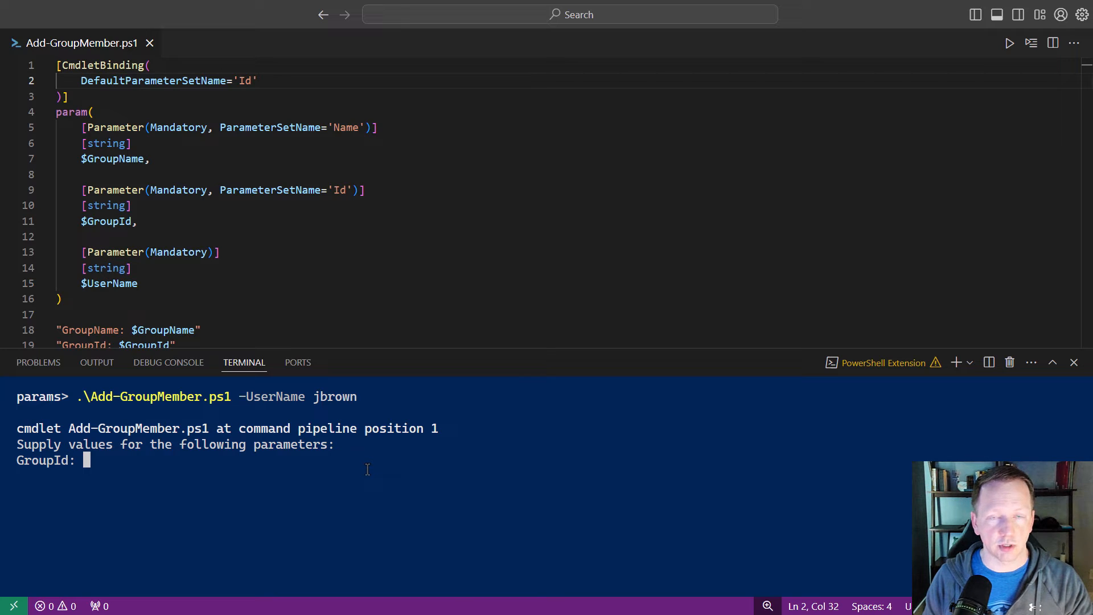
pyautogui.write('f2f')
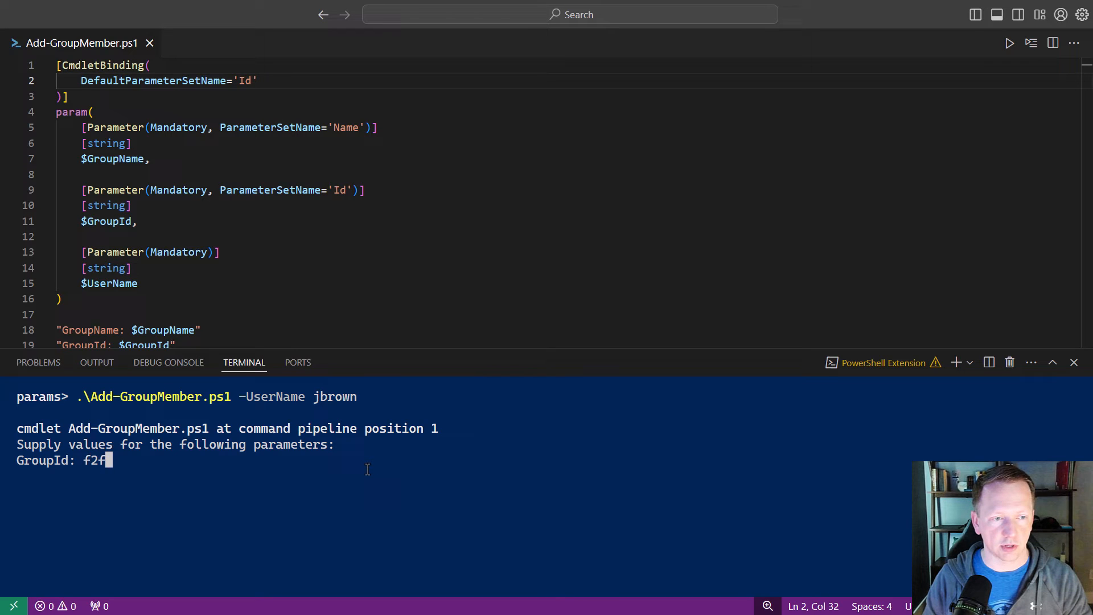
pyautogui.write('43qf4f')
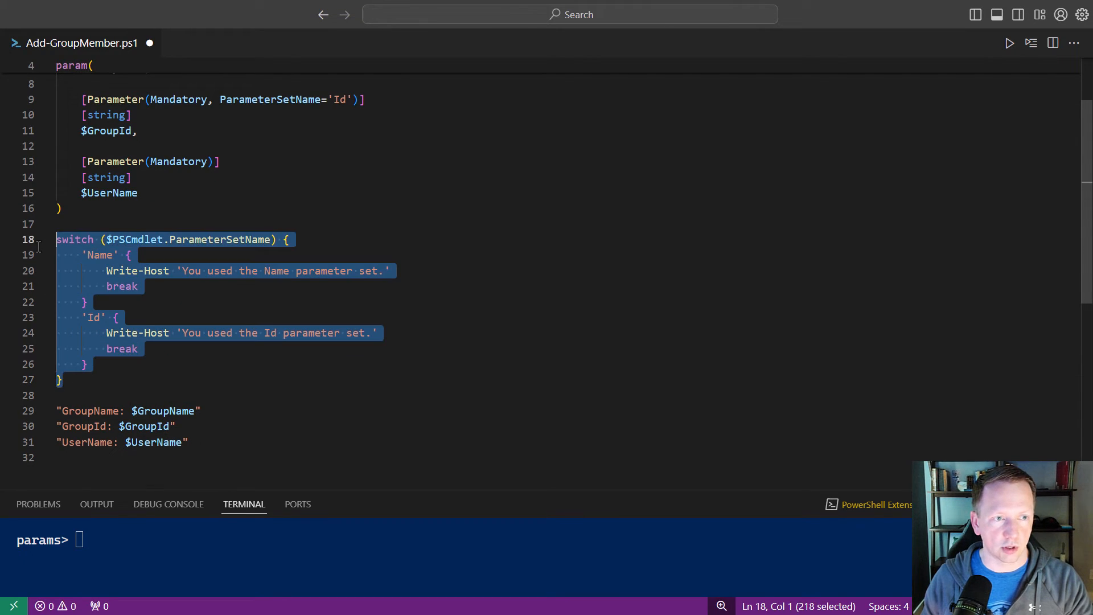
# - Comment out the switch block, output $PSCmdlet instead, and run with -UserName jbrown -GroupId afwfaw
pyautogui.press('ctrl+/')
pyautogui.write('$')
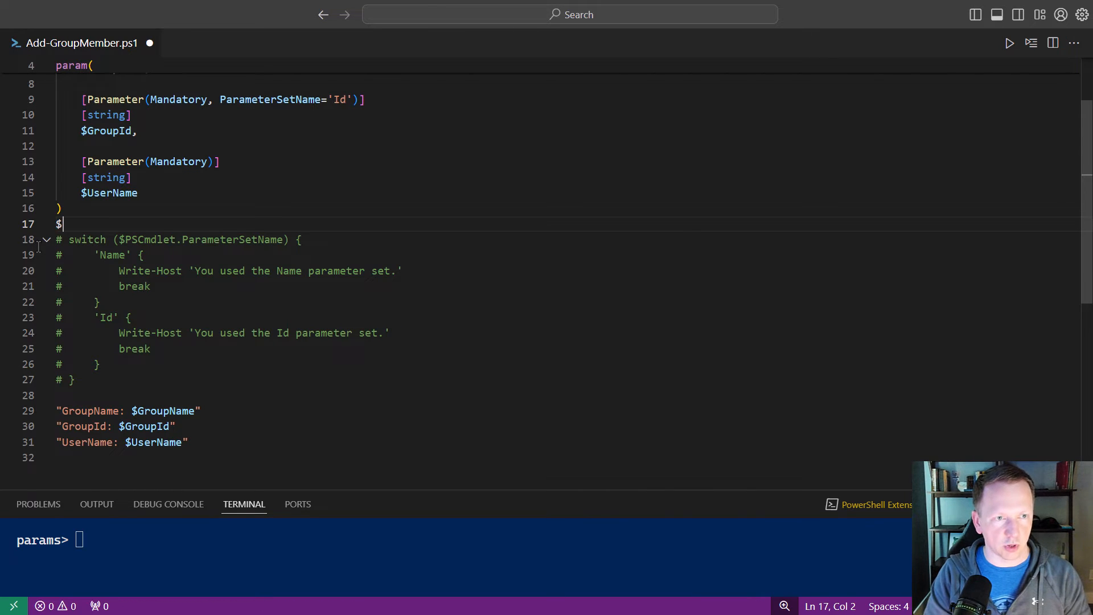
pyautogui.write('PScm')
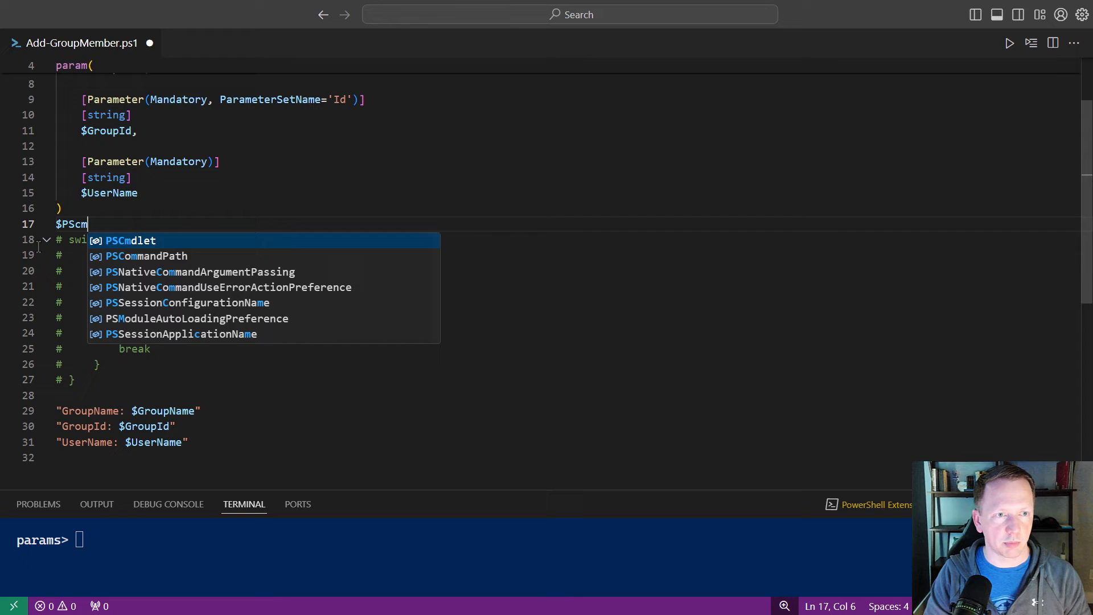
pyautogui.press('Tab')
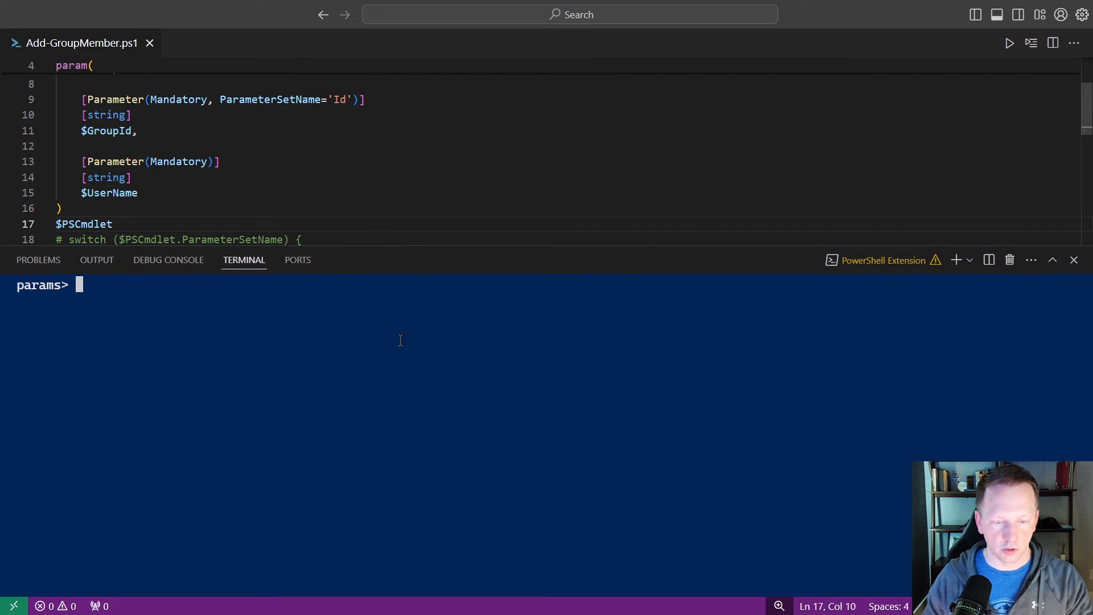
pyautogui.write('.\\Add-GroupMember.ps1 -UserName jbrown -GroupId afwfaw')
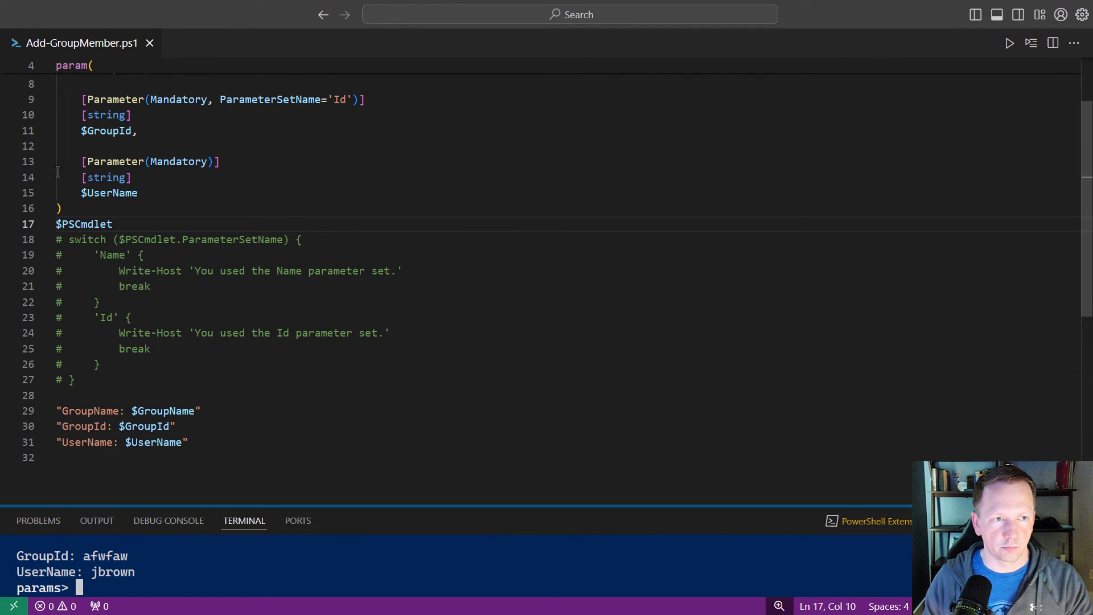
# - Delete the $PSCmdlet line, uncomment the switch block, and select Write-Host in the 'Name' branch
pyautogui.doubleClick(83, 225)
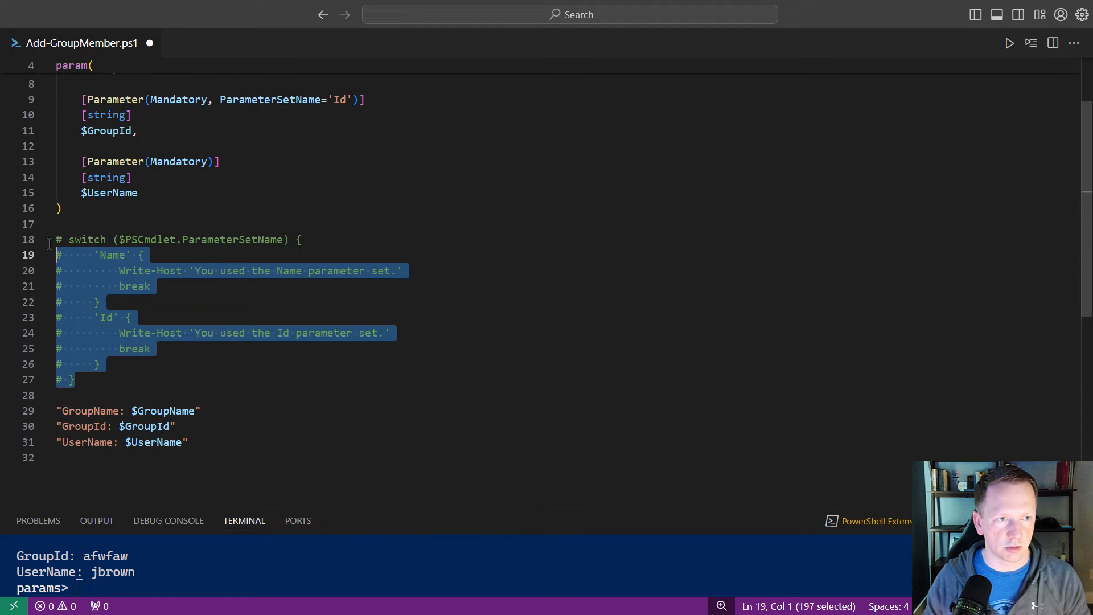
pyautogui.press('ctrl+/')
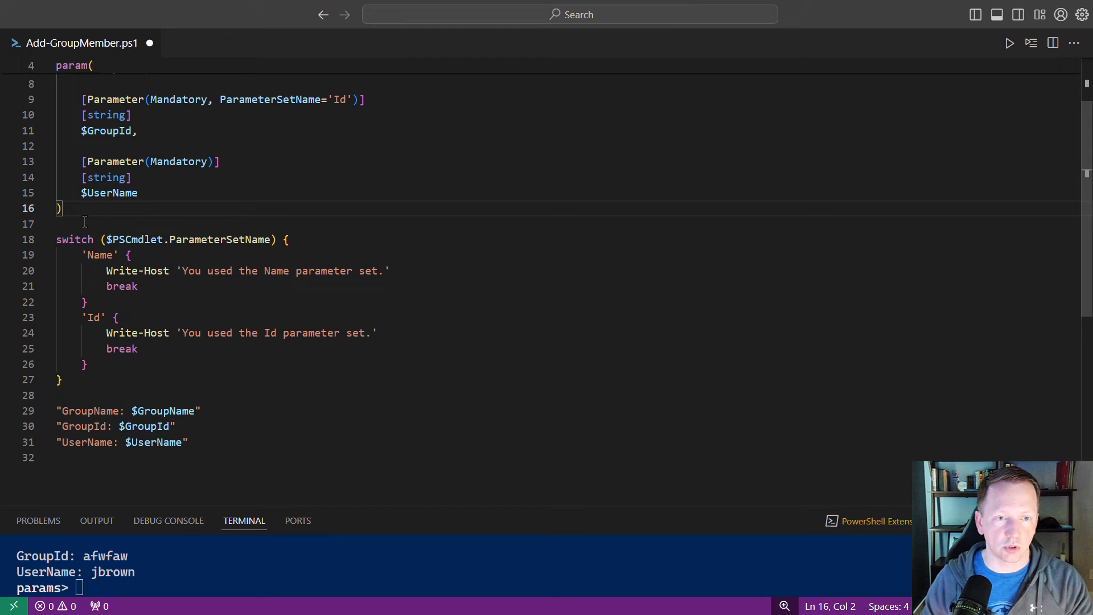
pyautogui.doubleClick(138, 271)
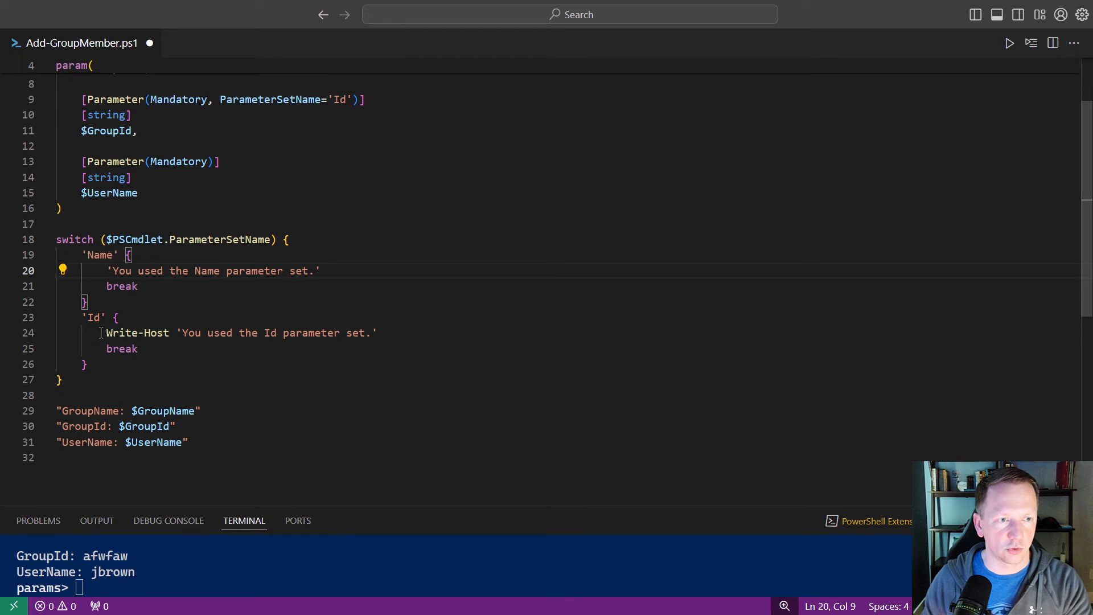
# - Remove Write-Host from the 'Id' branch too and save the script
pyautogui.doubleClick(138, 333)
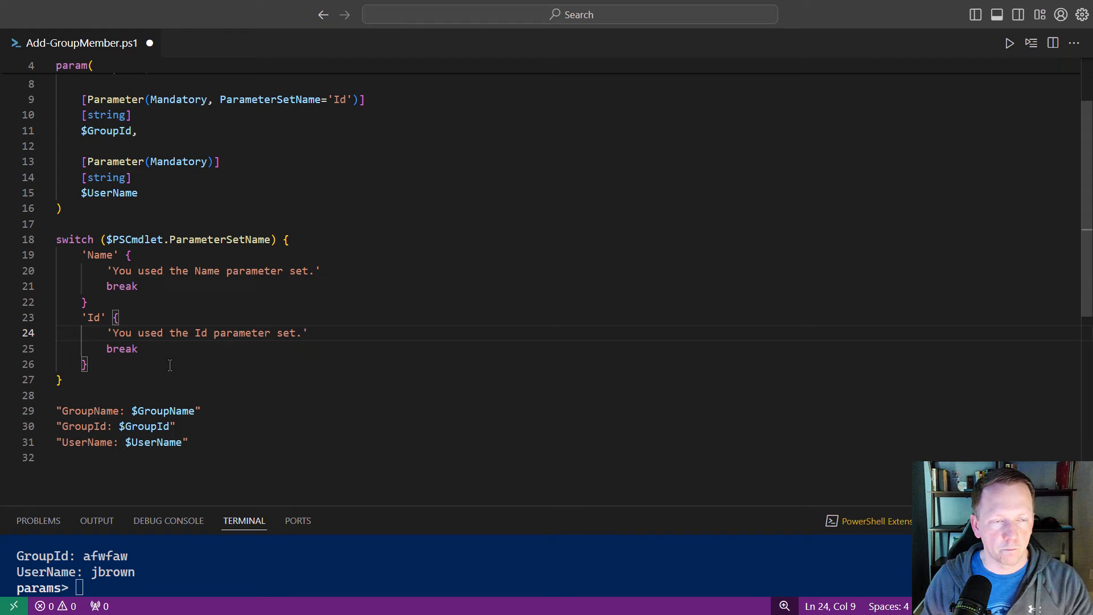
pyautogui.press('ctrl+s')
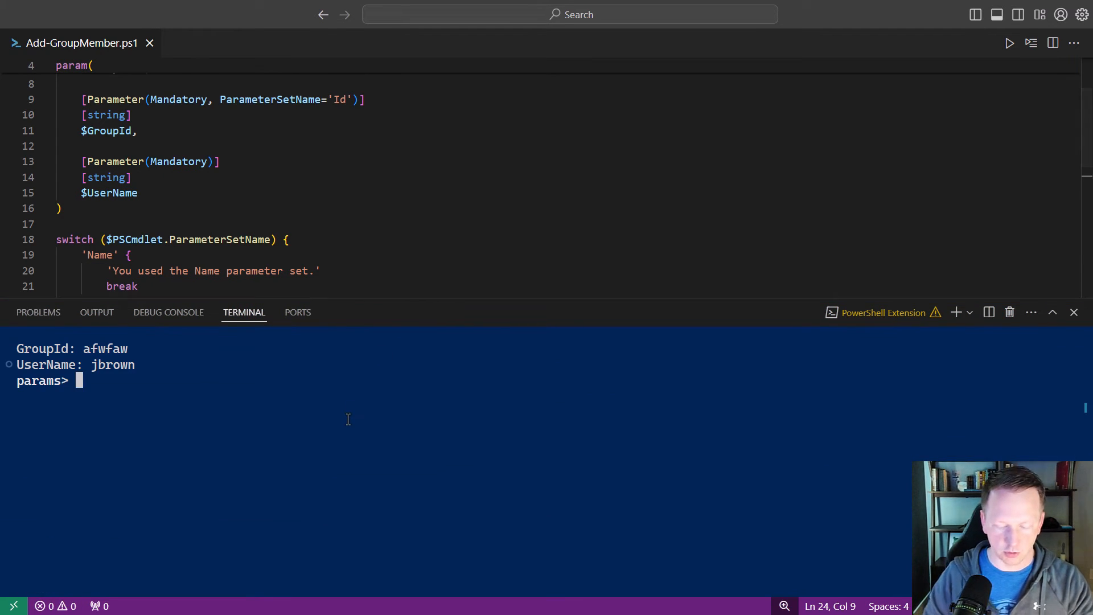
# - Run the script with -GroupId afwfaw, then with -GroupName mygroup, showing each parameter-set message
pyautogui.write('.\\Add-GroupMember.ps1 -UserName jbrown -GroupId afwfaw')
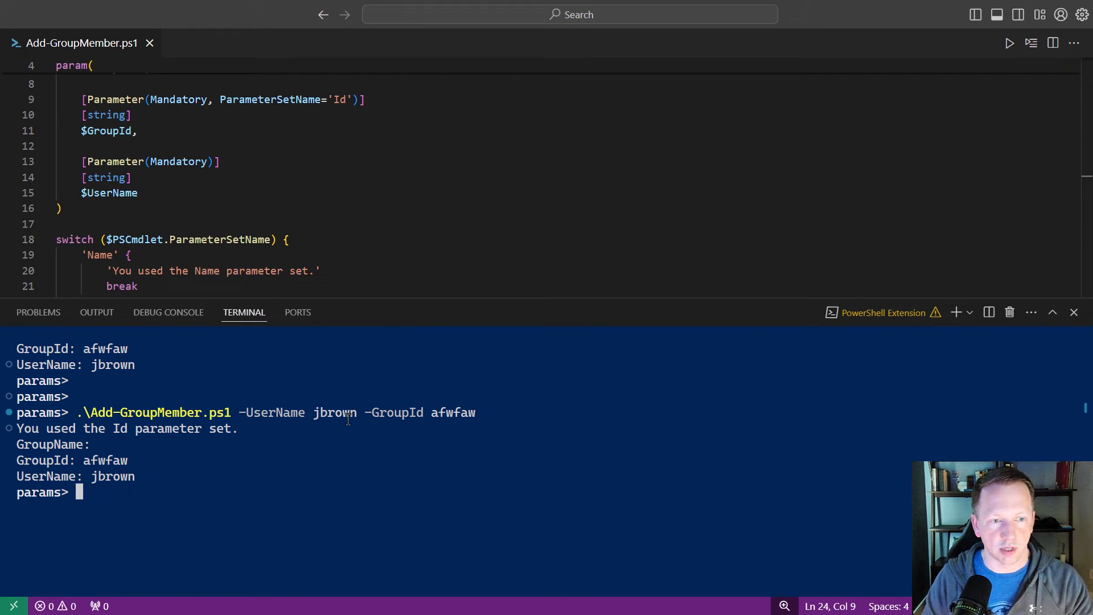
pyautogui.write('.\\Add-GroupMember.ps1 -UserName jbrown -GroupName mygroup')
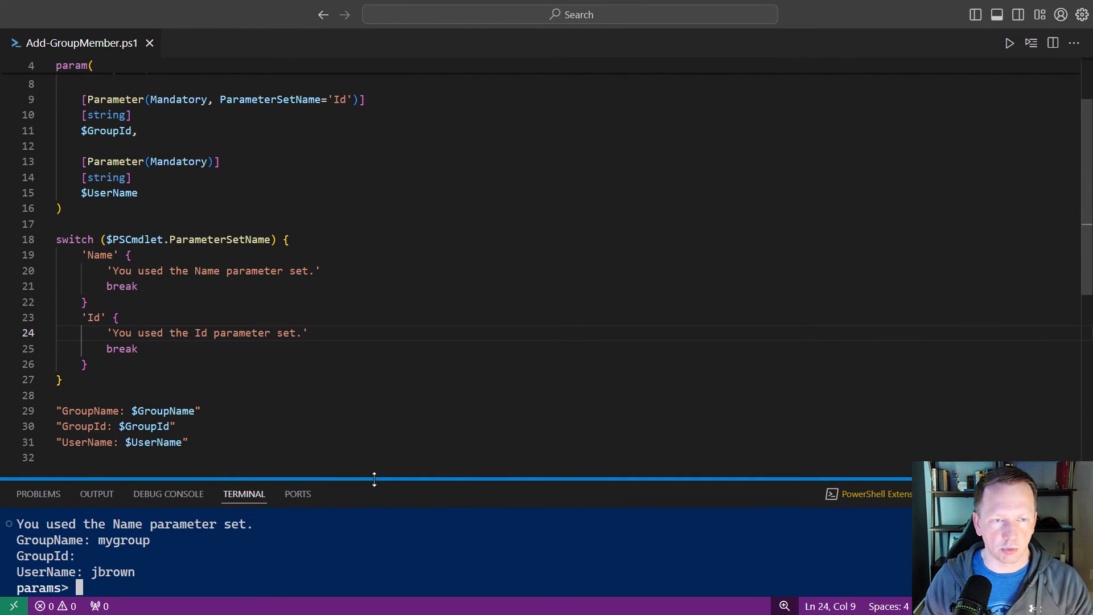
# - Move the GroupName, GroupId and UserName output lines into their switch branches and remove the trailing ones
pyautogui.scroll(-3)
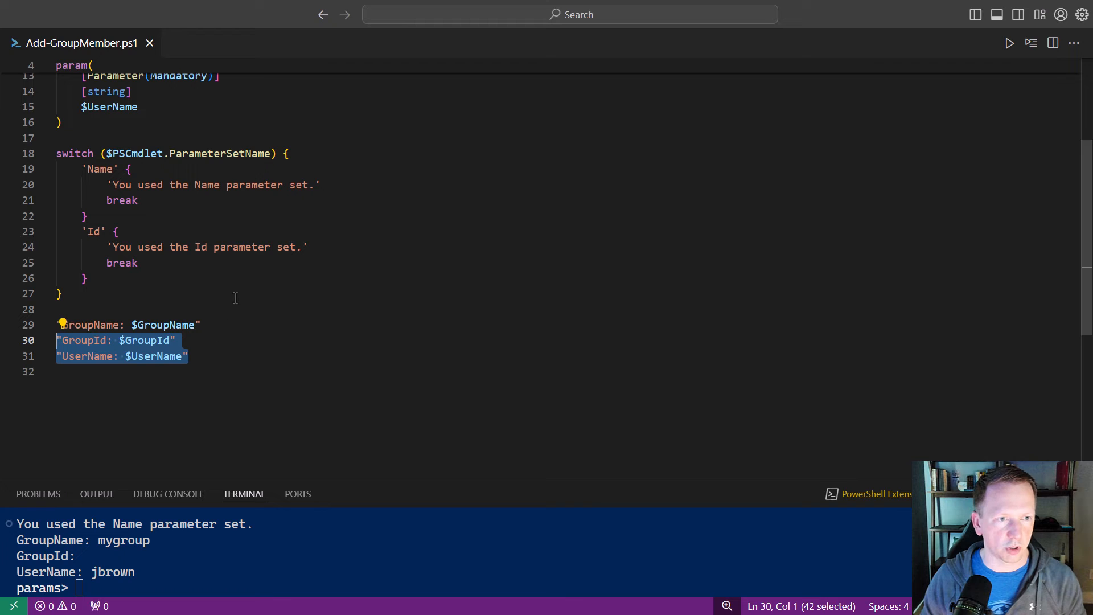
pyautogui.click(306, 247)
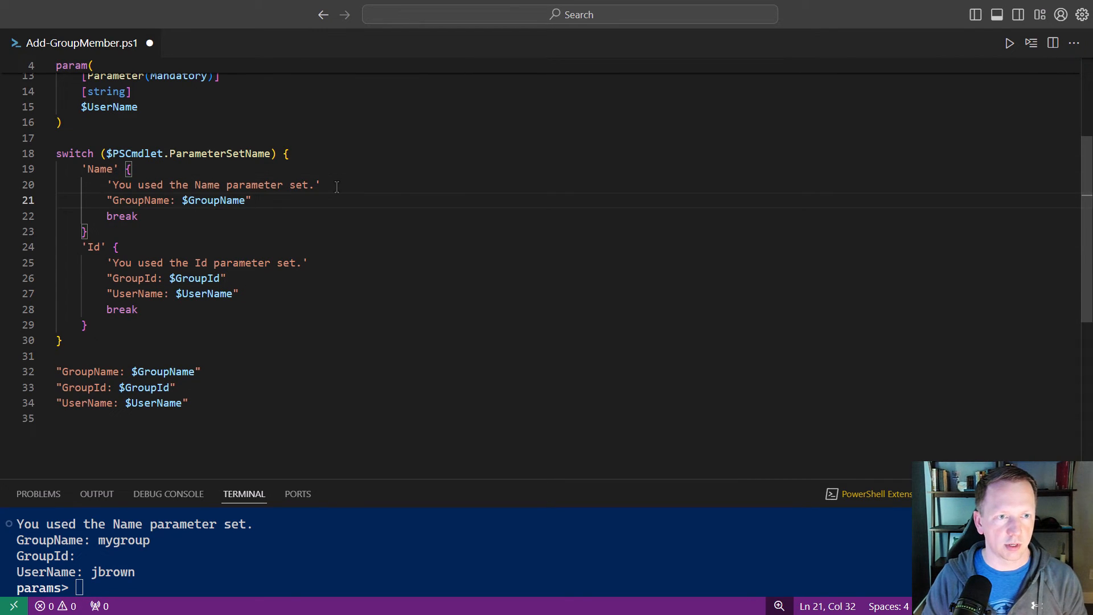
pyautogui.moveTo(106, 294); pyautogui.dragTo(238, 294)
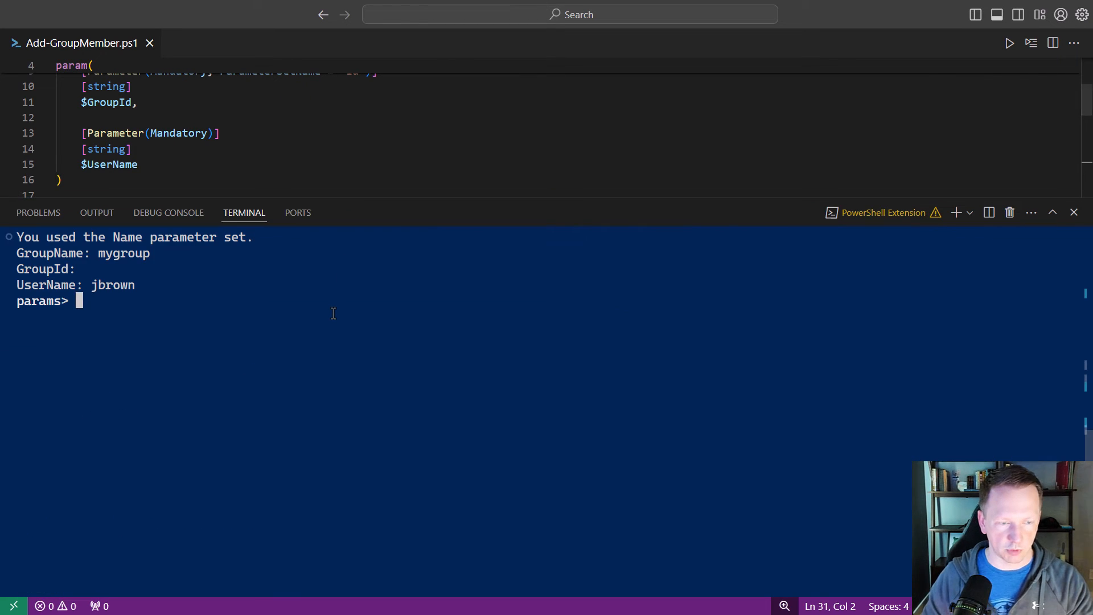
# - Run Add-GroupMember.ps1 for jbrown with -GroupName mygroup and -GroupId afwfaw, then bring up New-VoterRegistration.ps1
pyautogui.write('.\\Add-GroupMember.ps1 -UserName jbrown -GroupName mygroup')
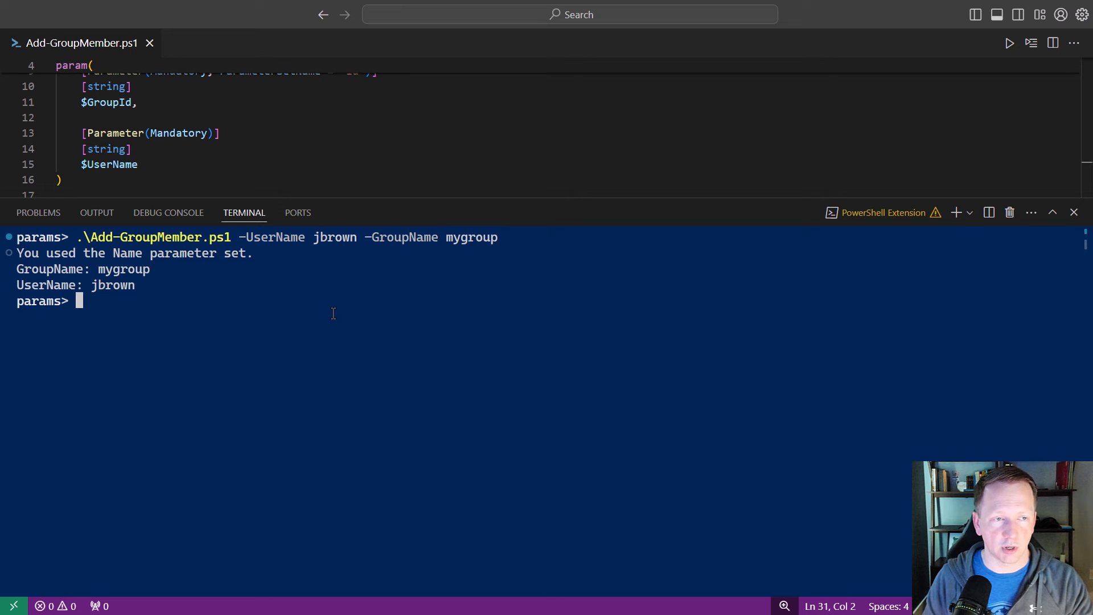
pyautogui.write('.\\Add-GroupMember.ps1 -UserName jbrown -GroupId afwfaw')
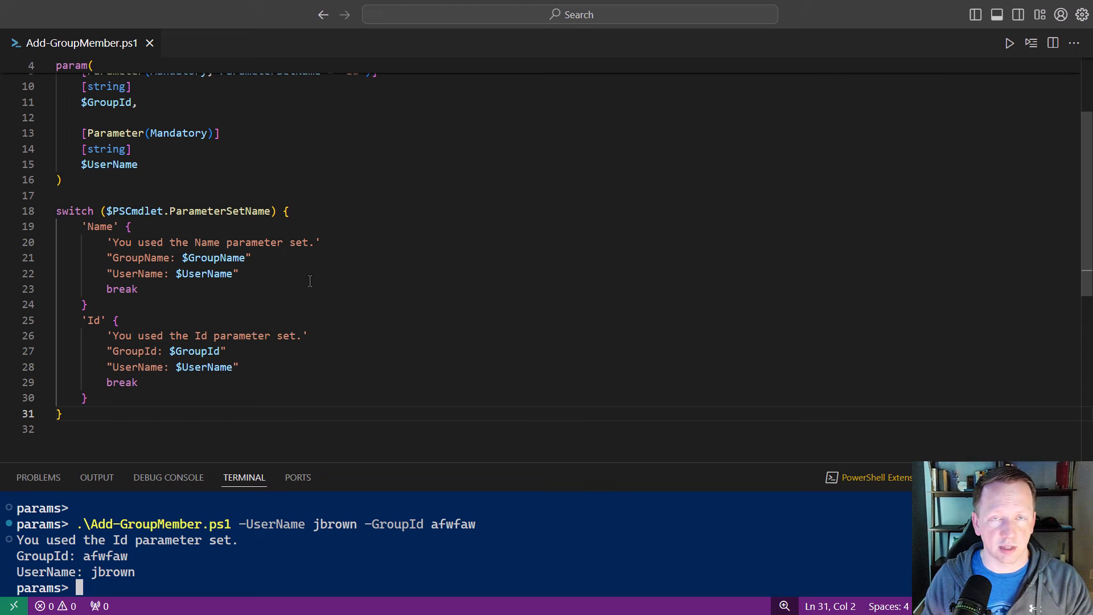
pyautogui.click(248, 42)
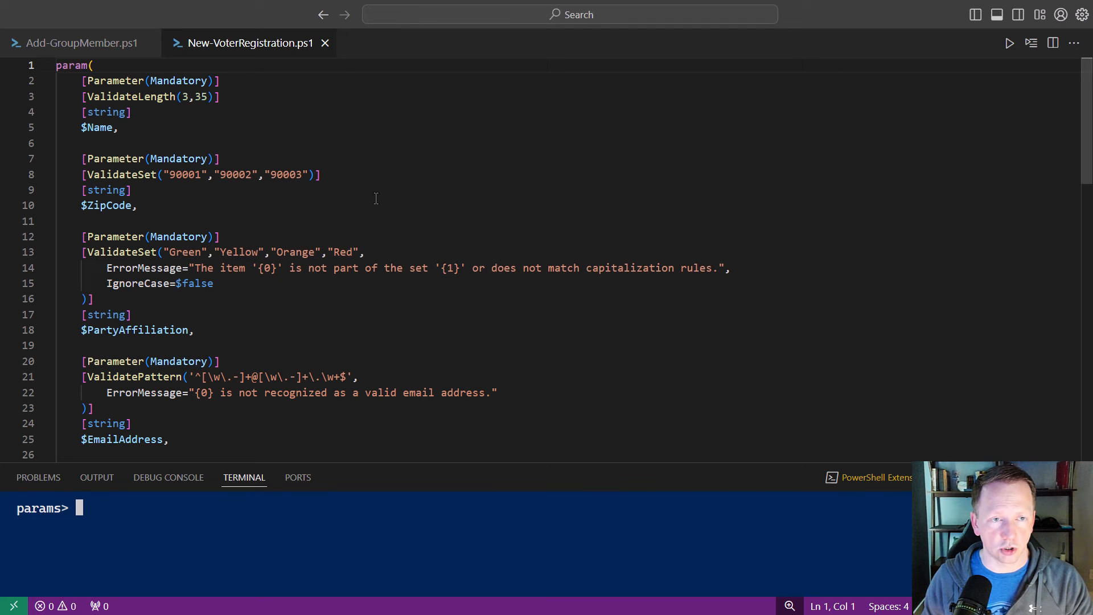
# - Add ParameterSetName='DOB' to the DateOfBirth parameter's Mandatory attribute and begin one for Age
pyautogui.scroll(-3)
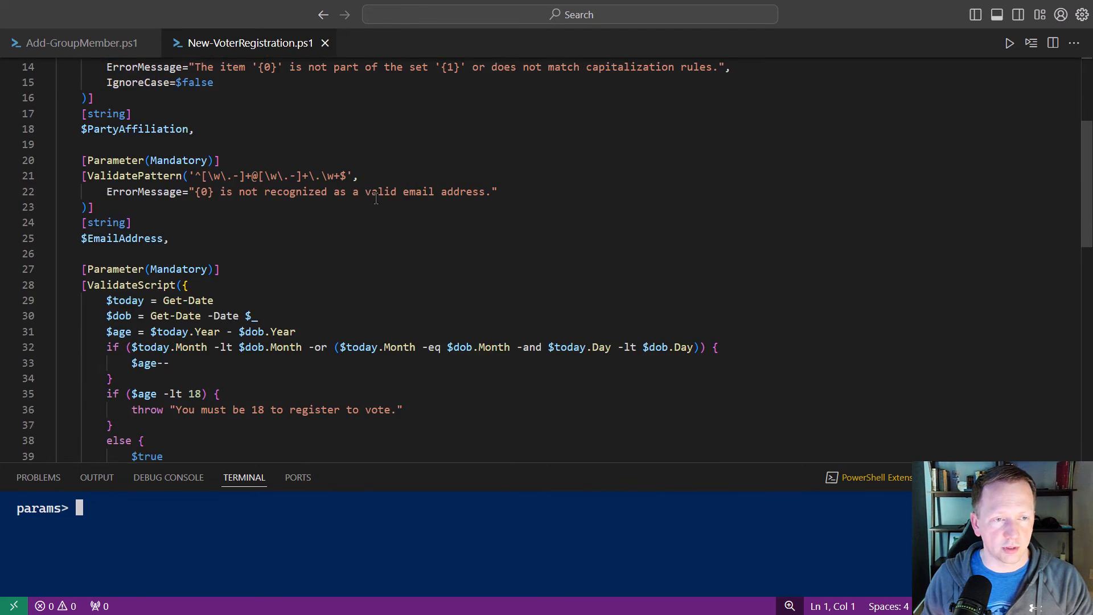
pyautogui.scroll(-3)
pyautogui.write(', para')
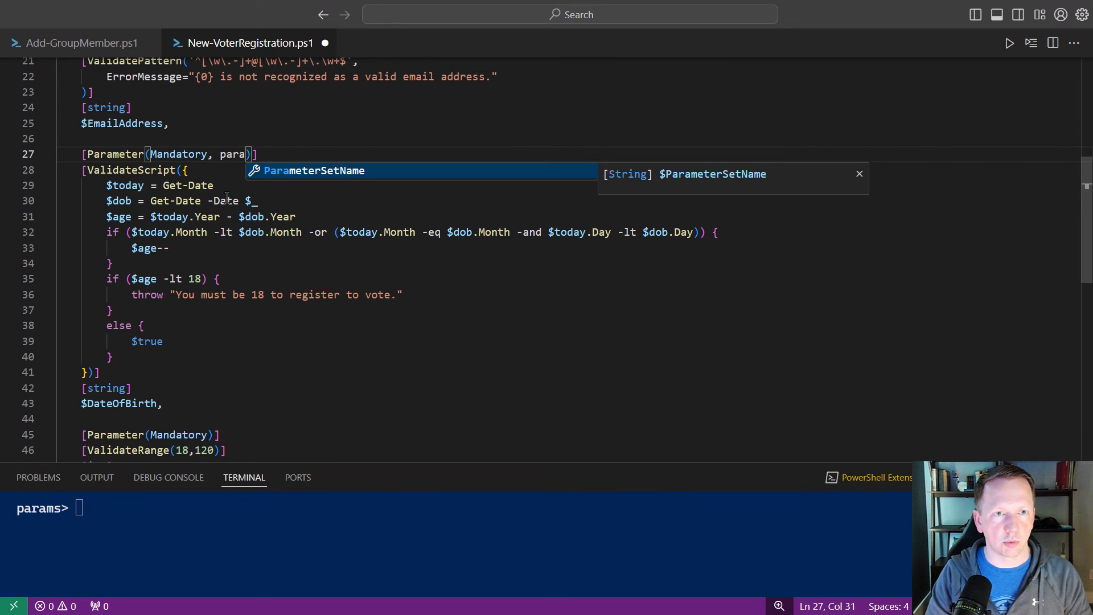
pyautogui.write("ParameterSetName=''")
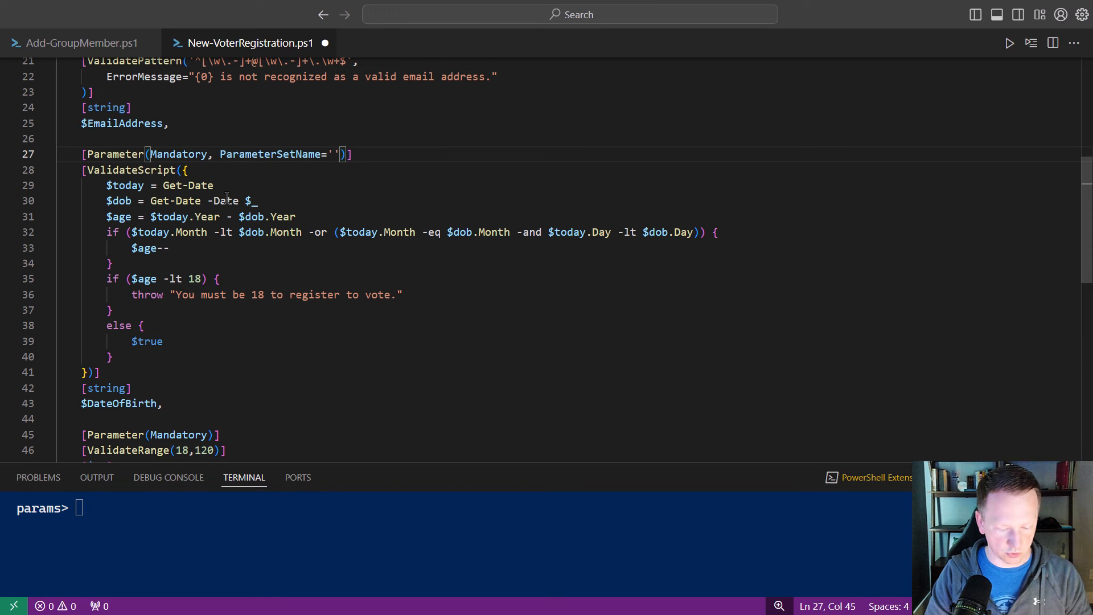
pyautogui.write('DOB')
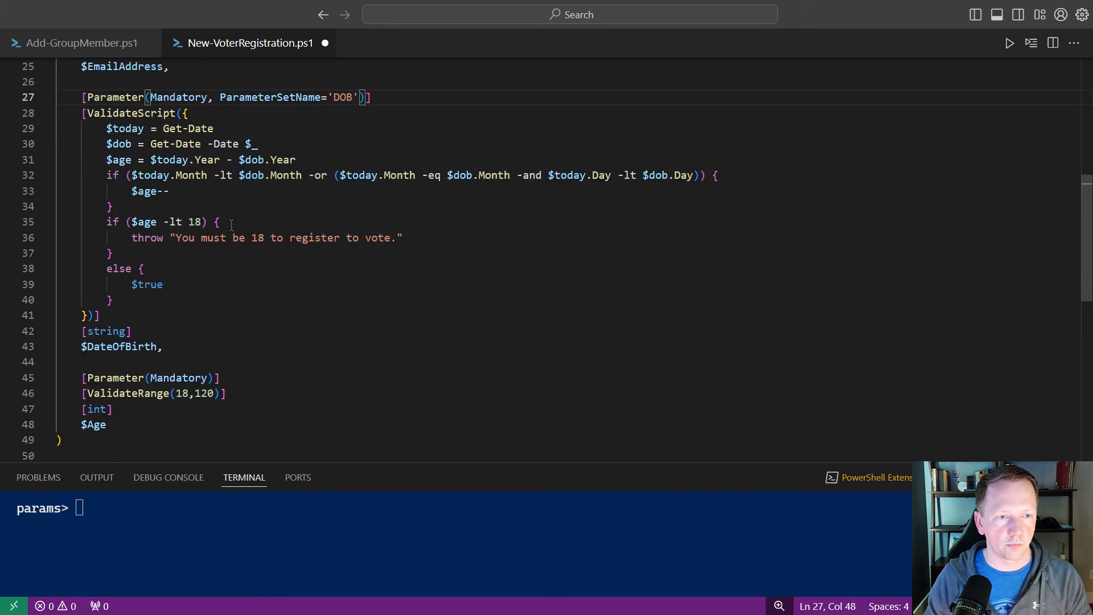
pyautogui.scroll(-3)
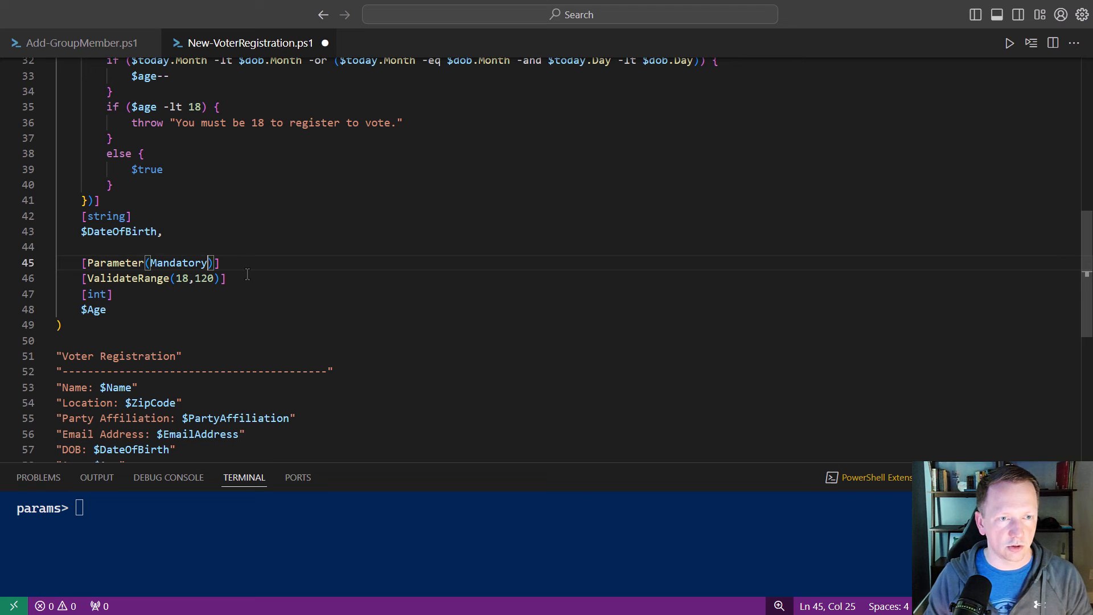
pyautogui.write(', ParameterSetName')
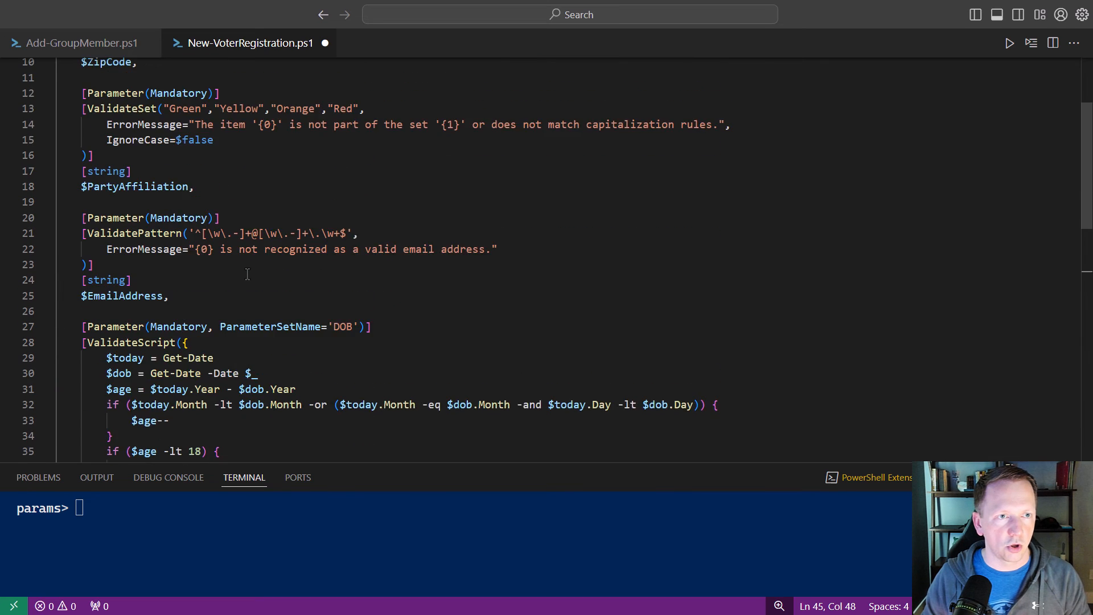
# - Declare [CmdletBinding(DefaultParameterSetName='DOB')] above param( and save the script
pyautogui.write('cmdletBinding]')
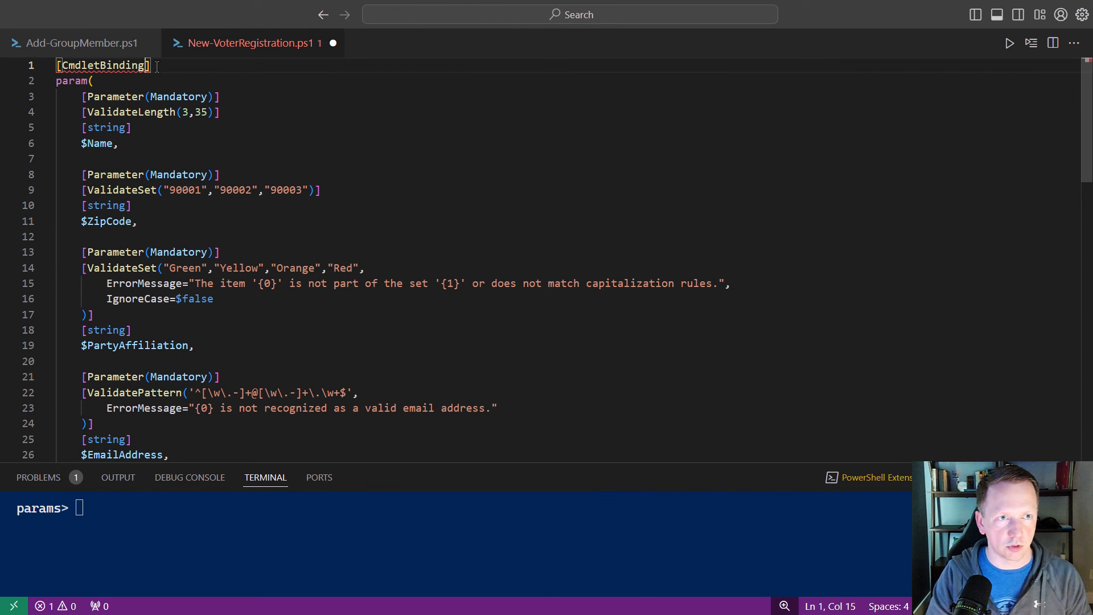
pyautogui.write('de')
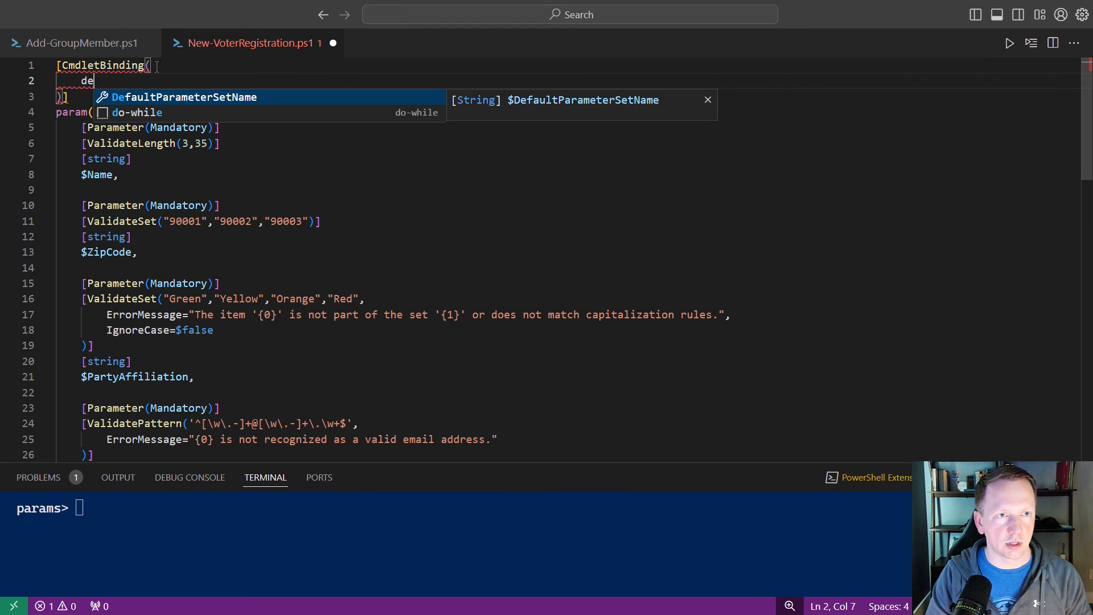
pyautogui.press('Tab')
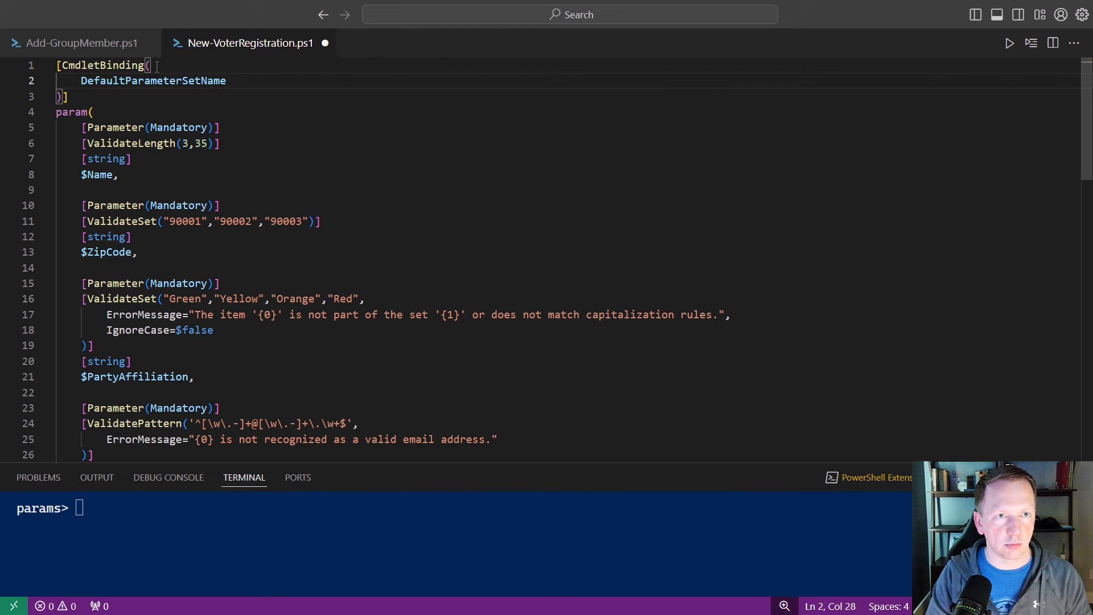
pyautogui.write("='D'")
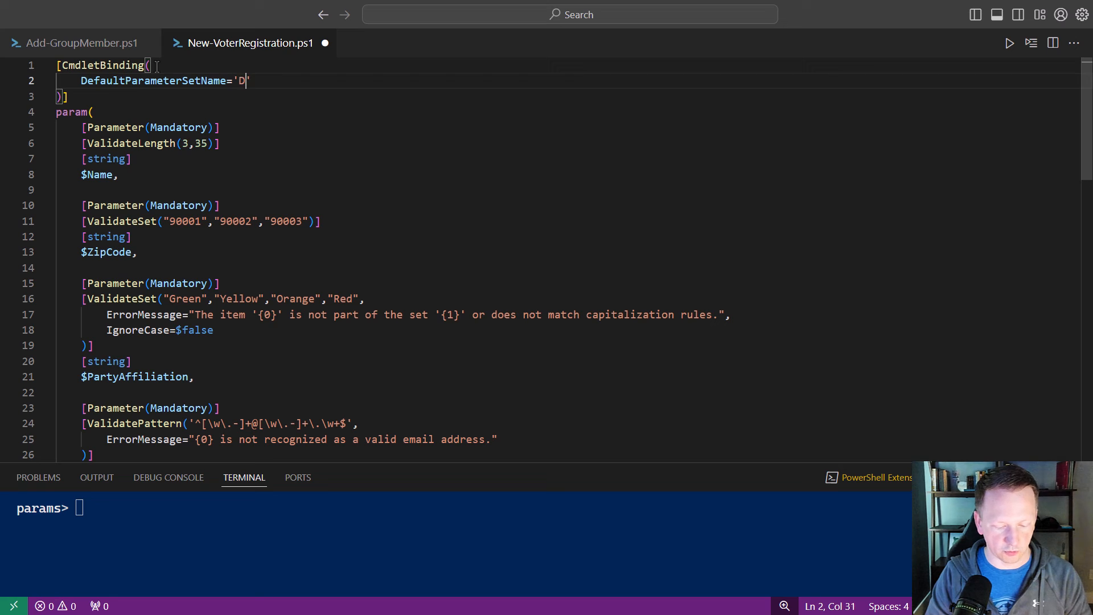
pyautogui.write("OB'")
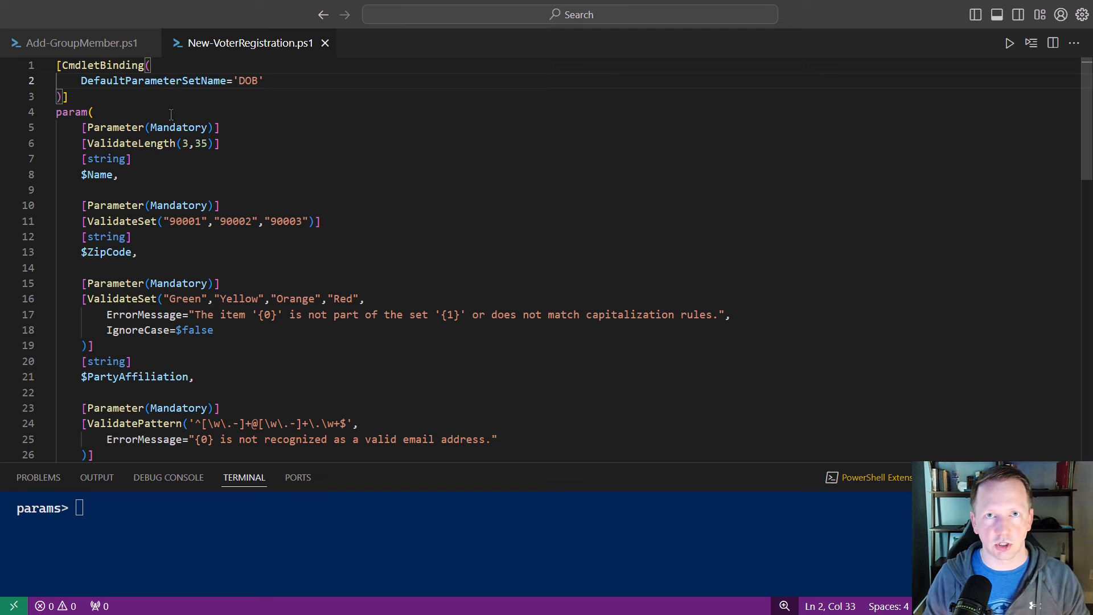
pyautogui.moveTo(176, 119)
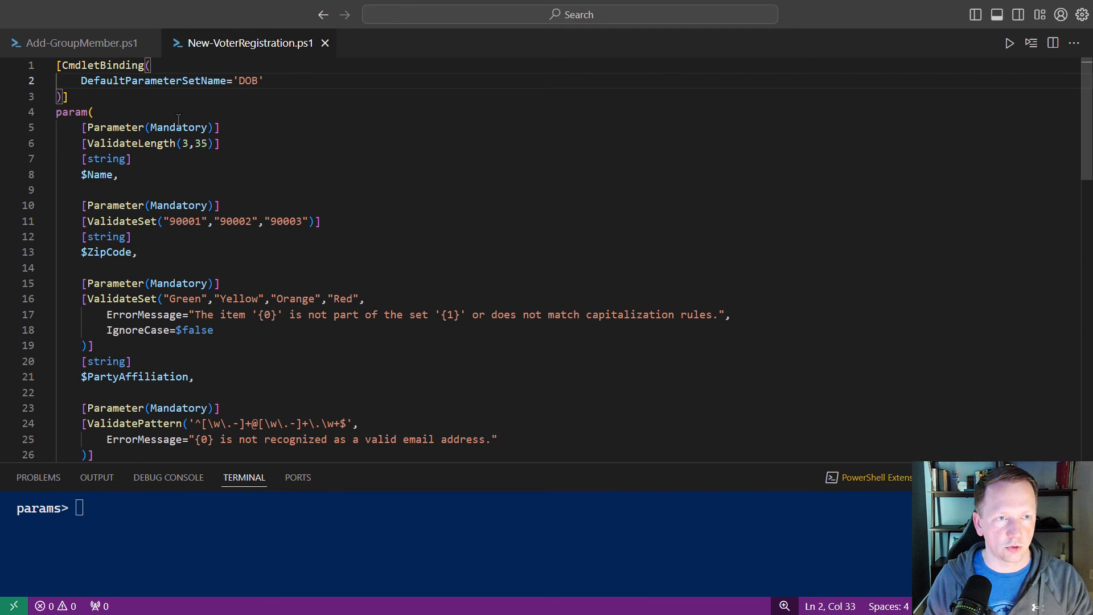
pyautogui.scroll(-3)
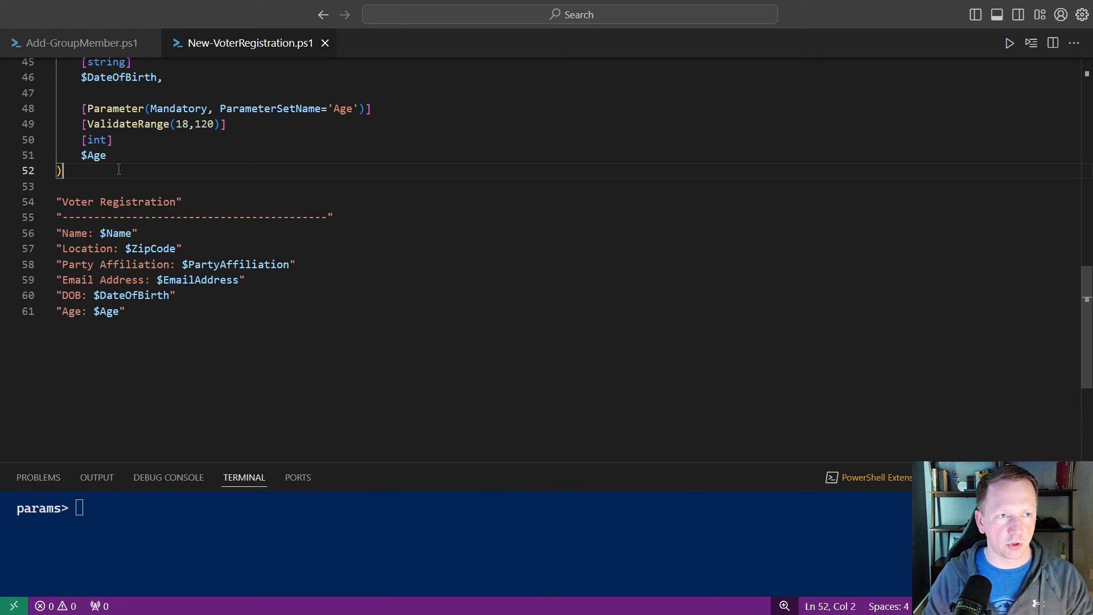
# - Insert a switch on $PSCmdlet.ParameterSetName and move the output lines into a 'DOB' case
pyautogui.write('sw')
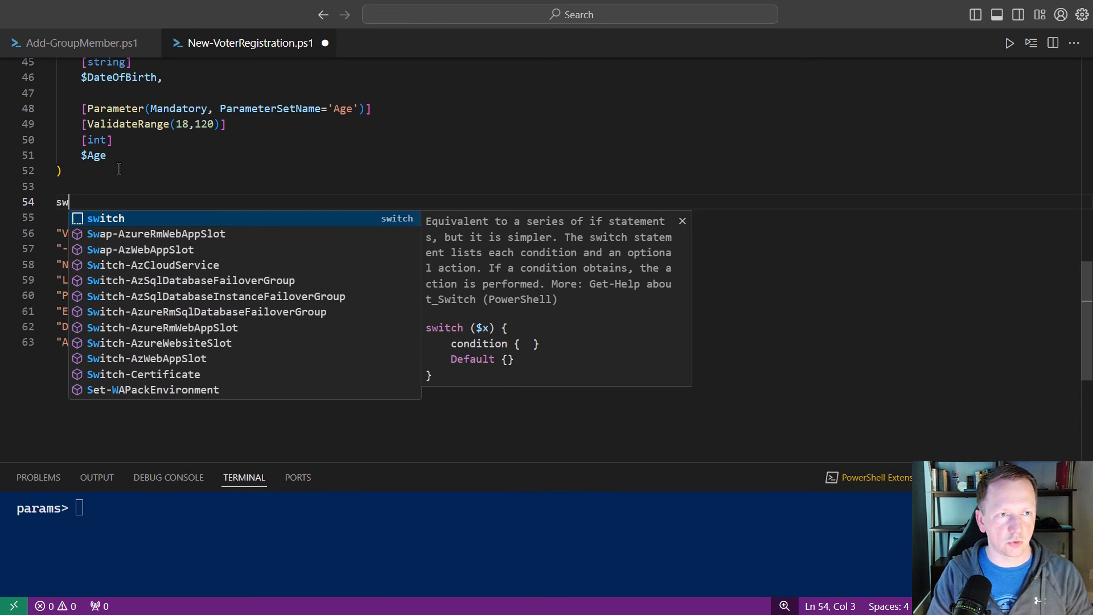
pyautogui.press('Tab')
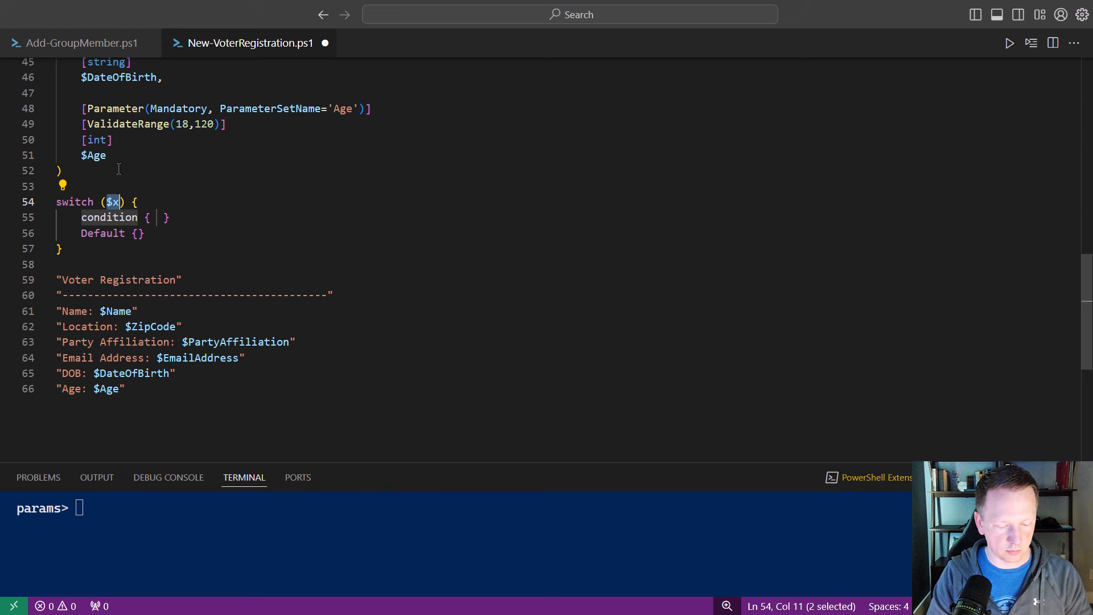
pyautogui.write('scl')
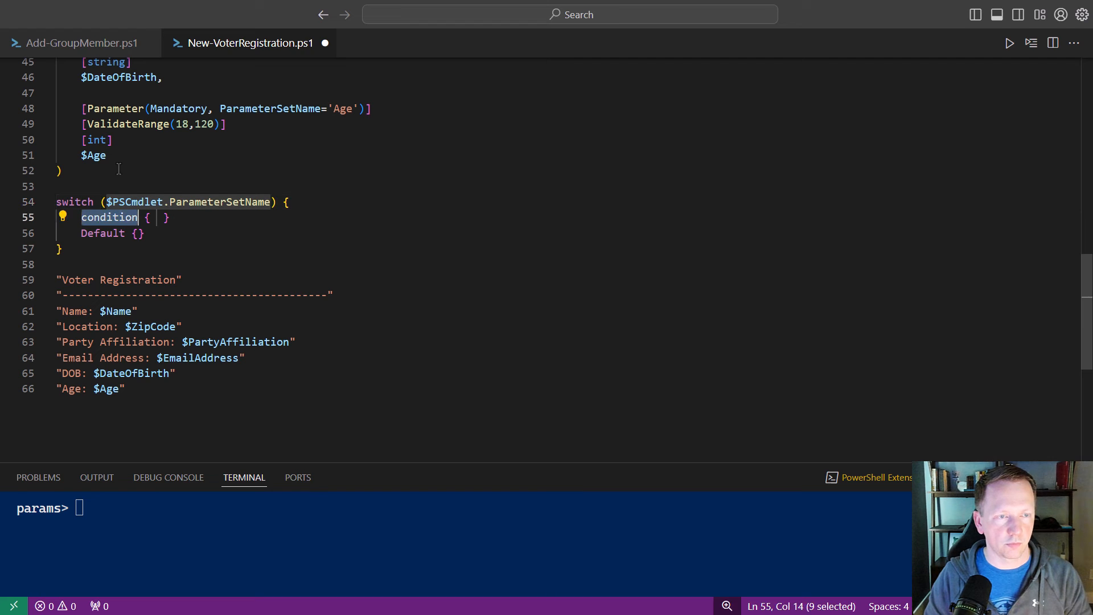
pyautogui.write("'DOB' {")
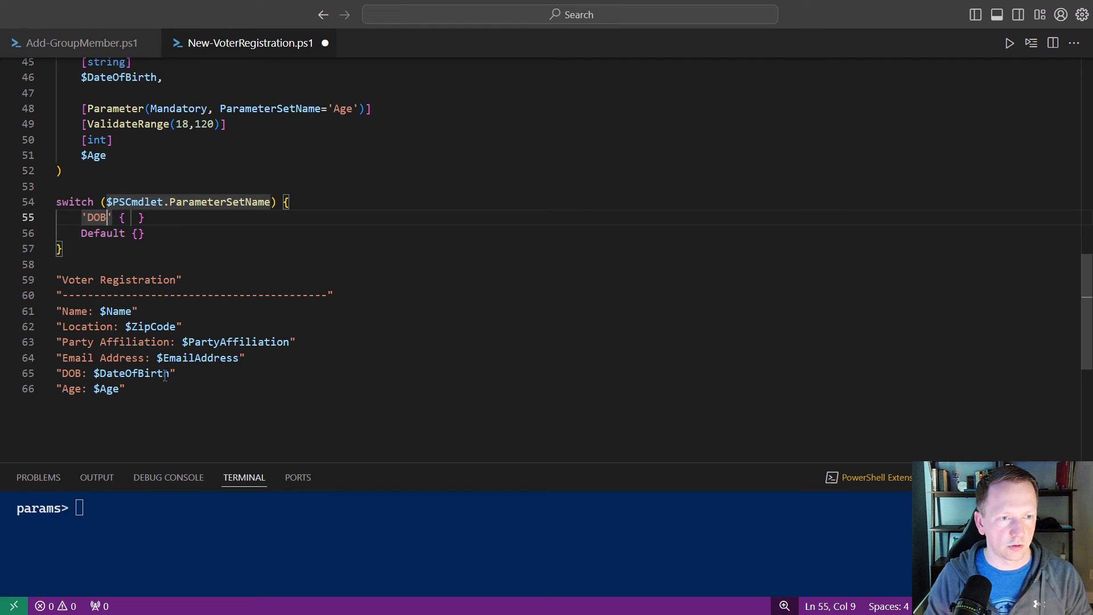
pyautogui.moveTo(57, 280); pyautogui.dragTo(174, 373)
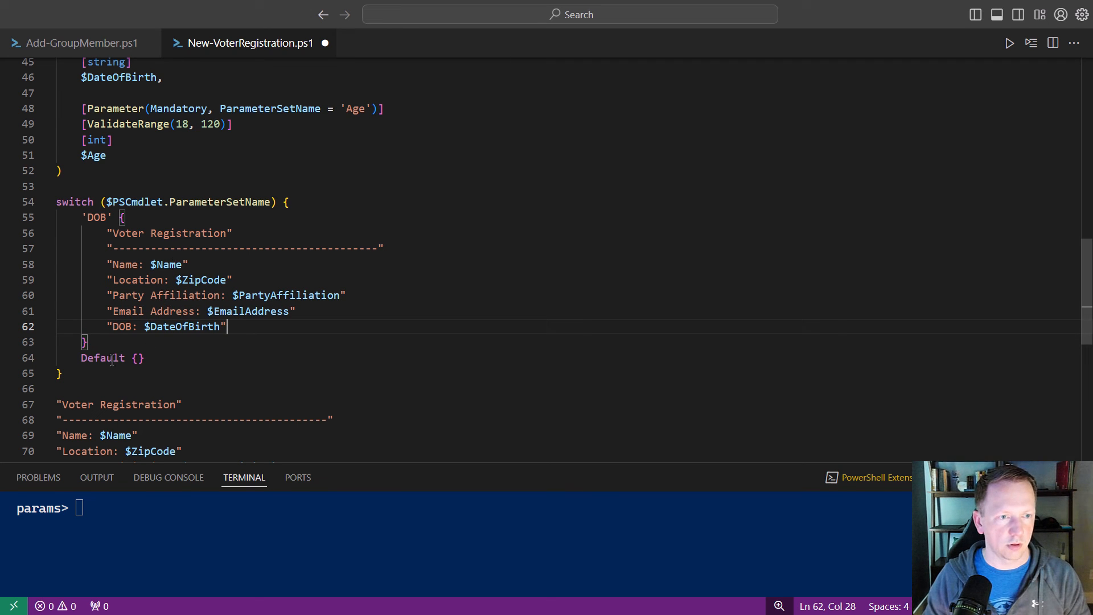
# - Replace the Default case label with an 'Age' branch and save the script
pyautogui.doubleClick(101, 358)
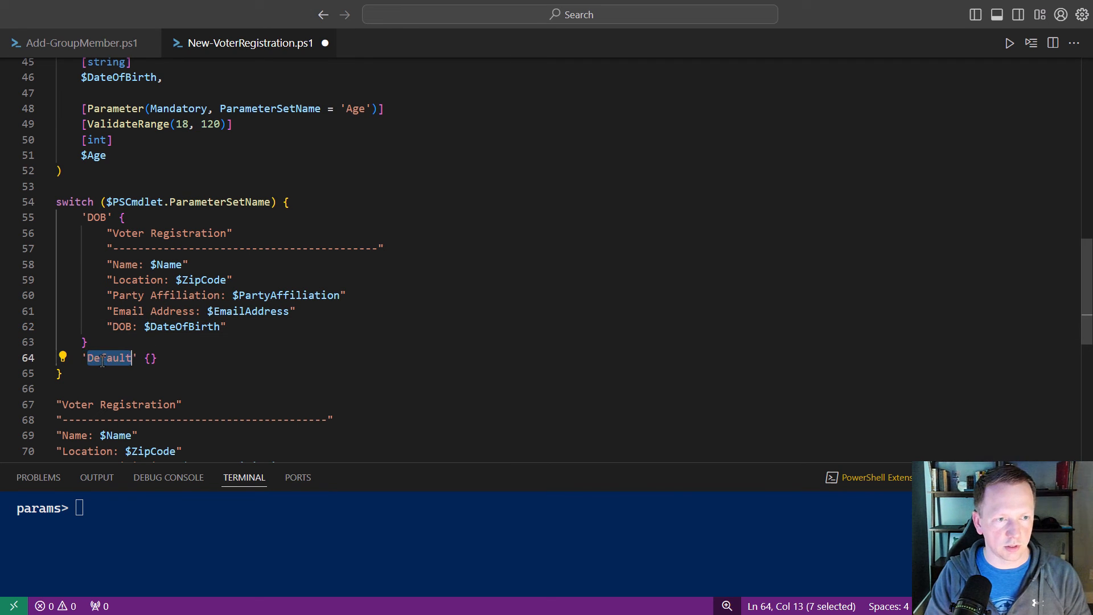
pyautogui.write("A' {")
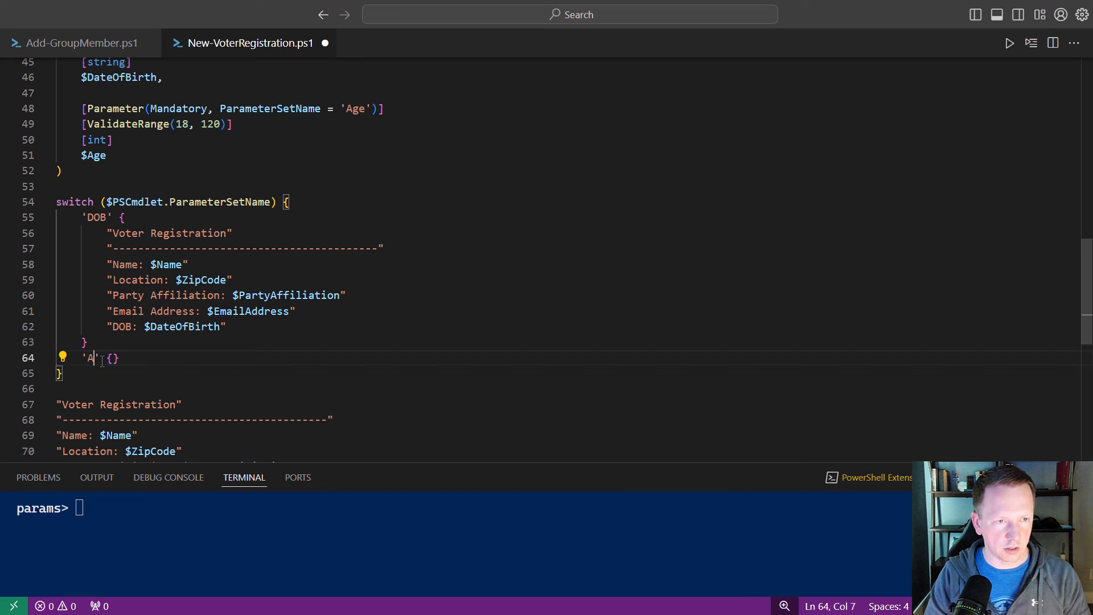
pyautogui.write('ge')
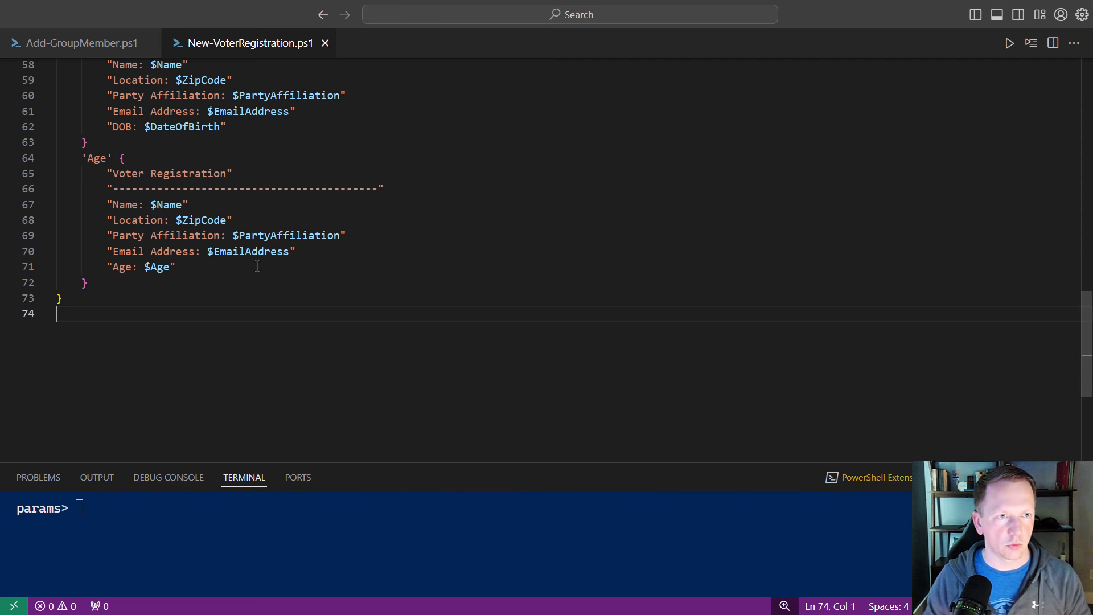
pyautogui.scroll(3)
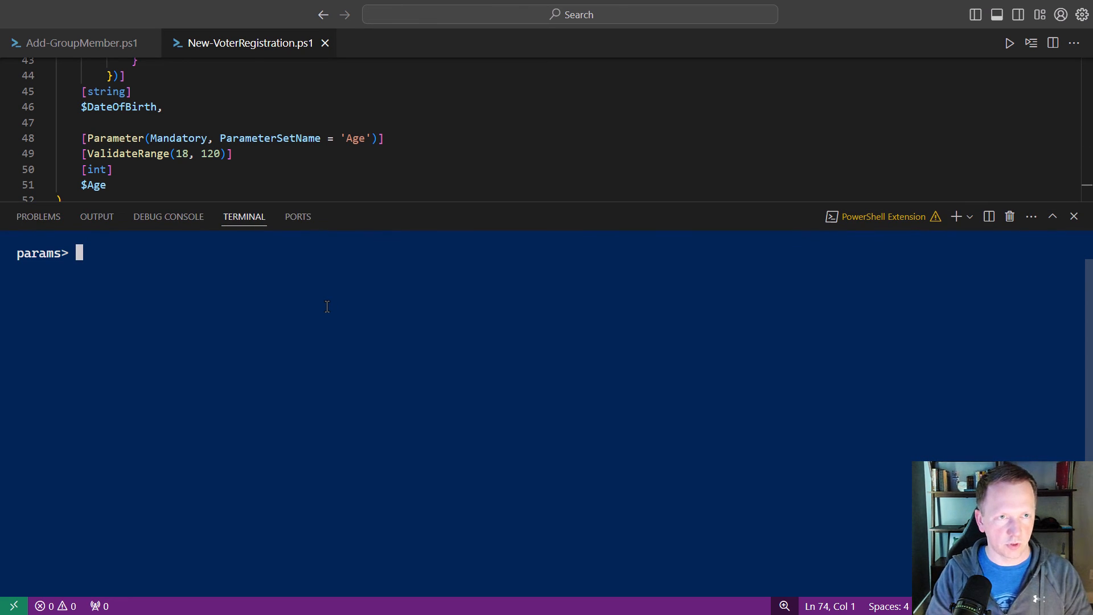
# - Run New-VoterRegistration.ps1 with -DateOfBirth 1/1/2000, then recall it edited to -Age 28
pyautogui.write('new-voter')
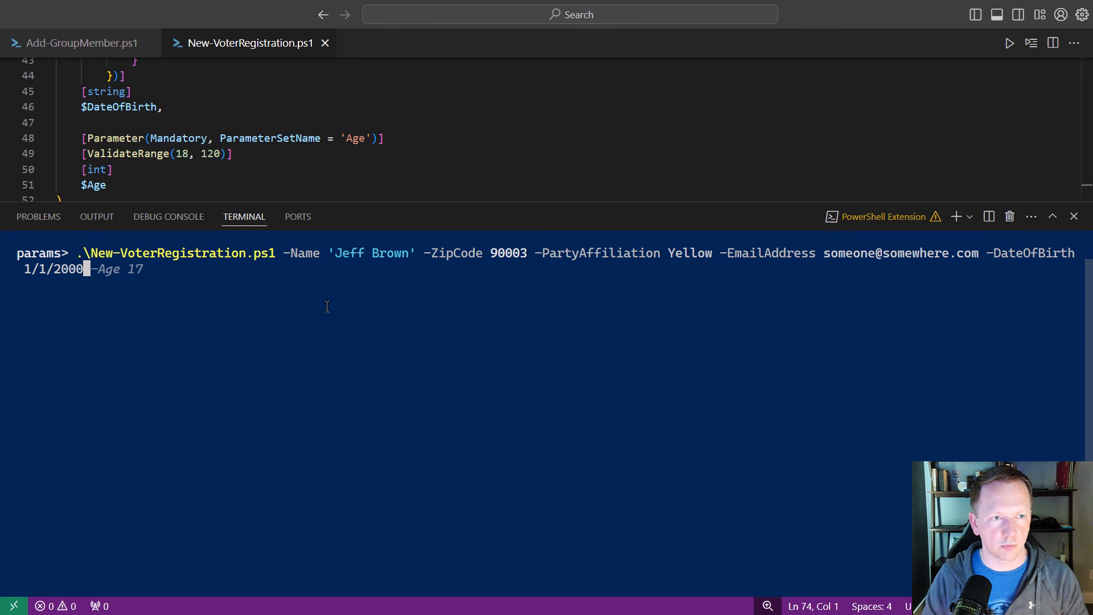
pyautogui.press('Enter')
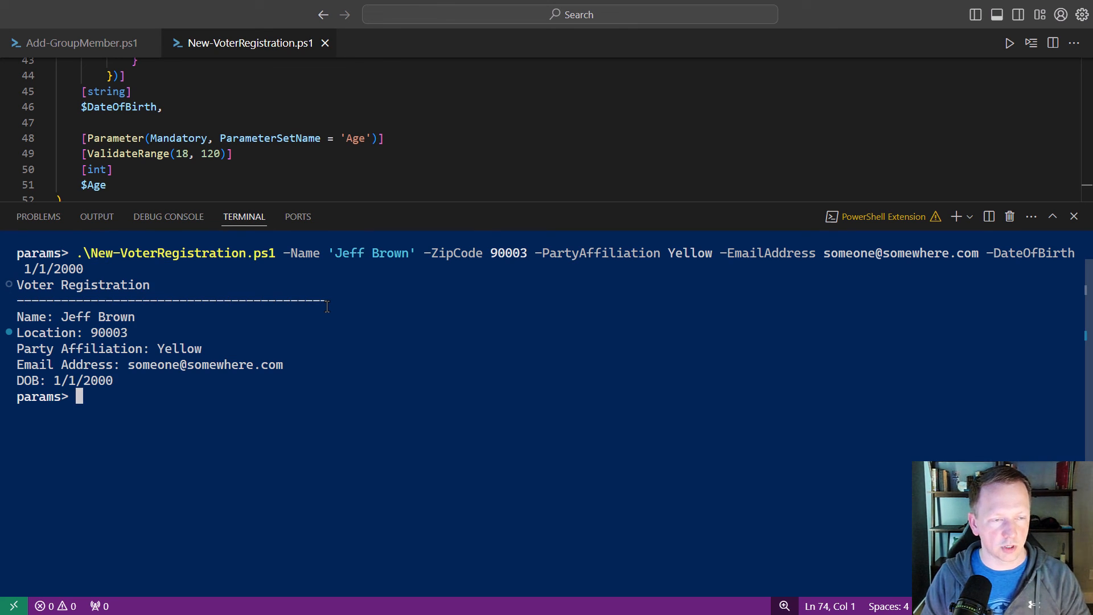
pyautogui.press('Up')
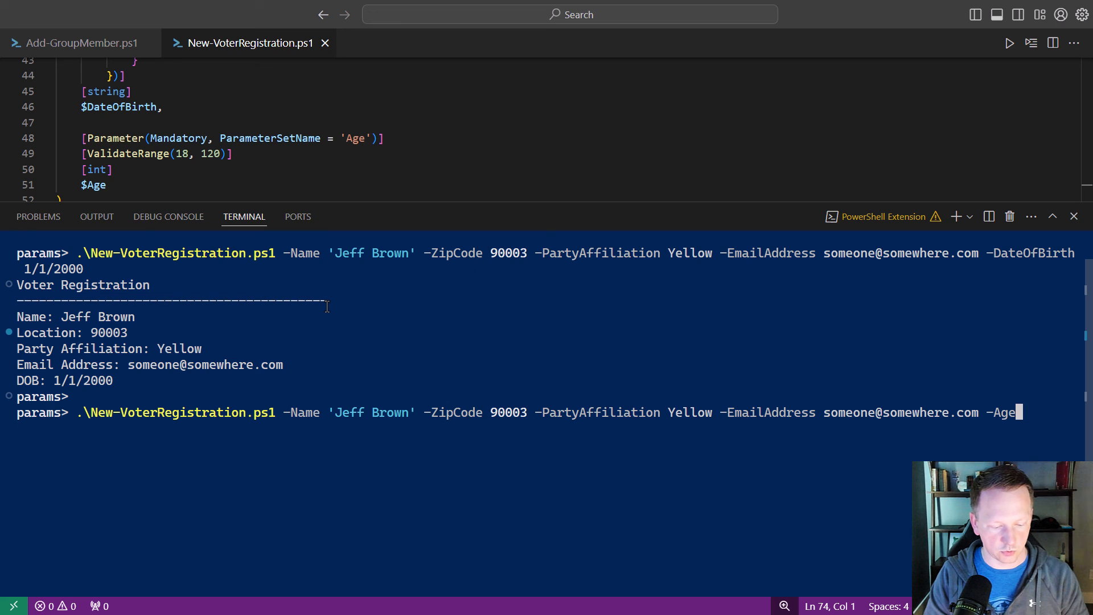
pyautogui.write('28')
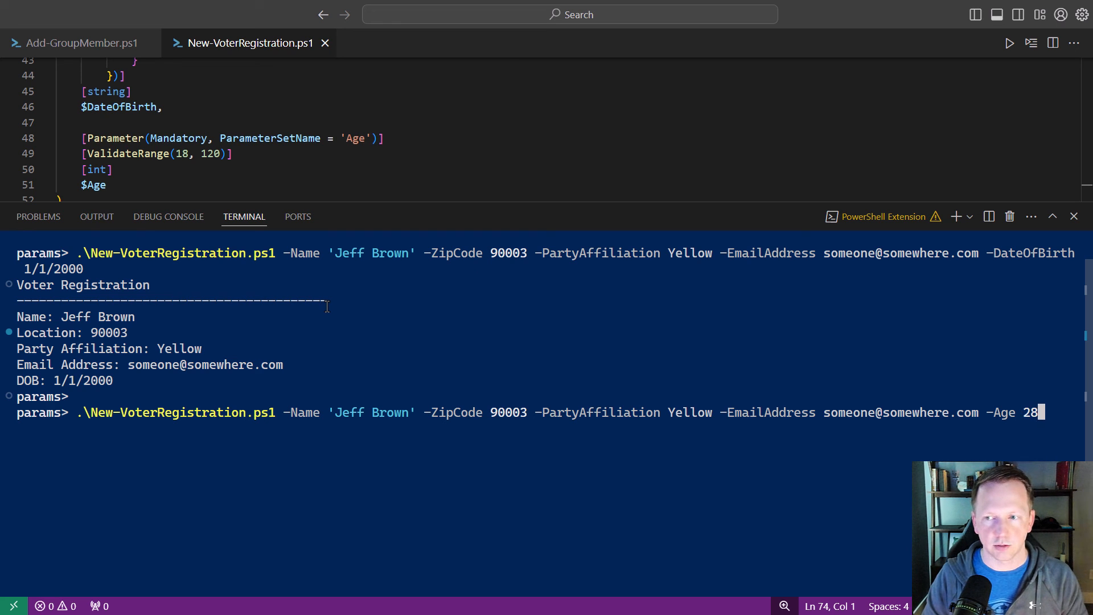